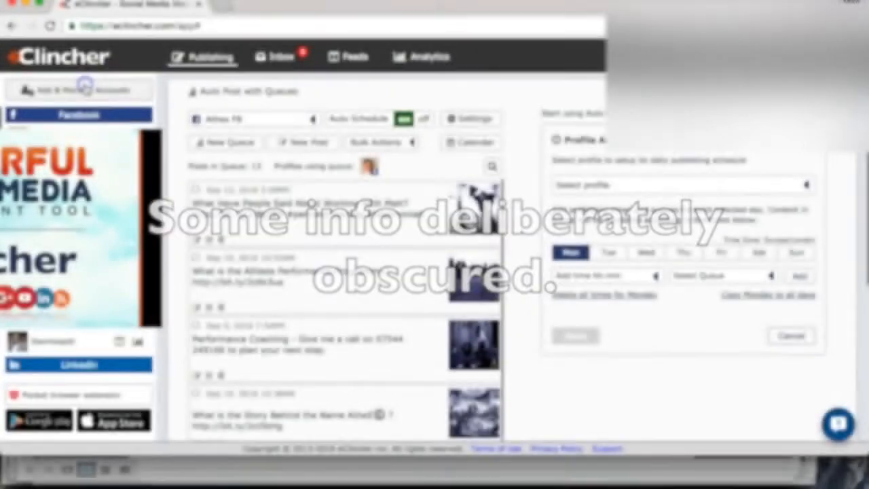
# Close the account manager and browse the 296 posts in the MF Blog Posts auto-post queue.
pyautogui.click(78, 89)
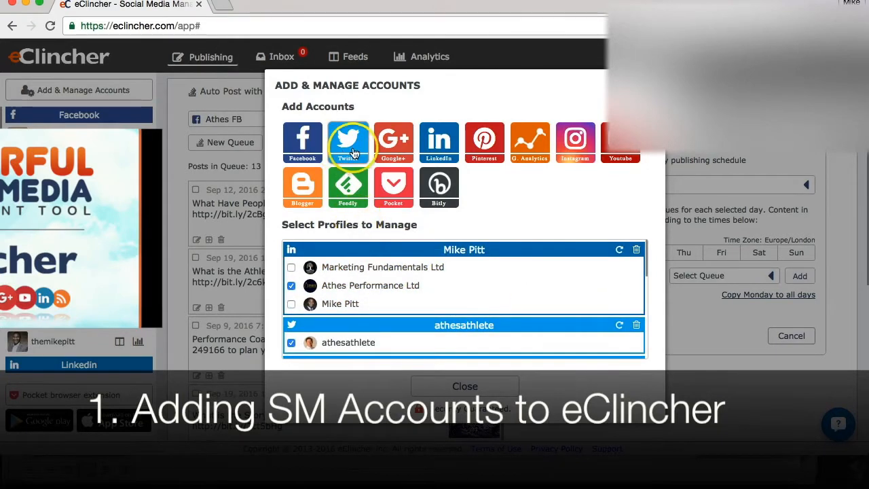
pyautogui.moveTo(371, 225)
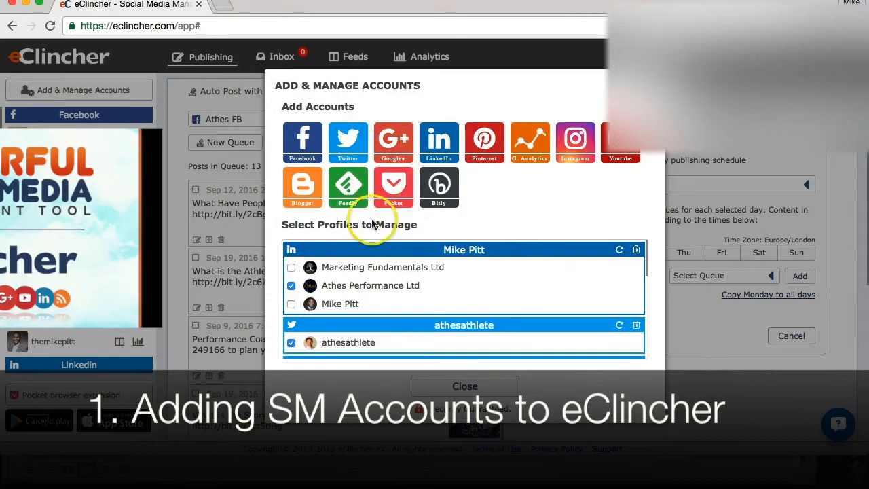
pyautogui.moveTo(312, 280)
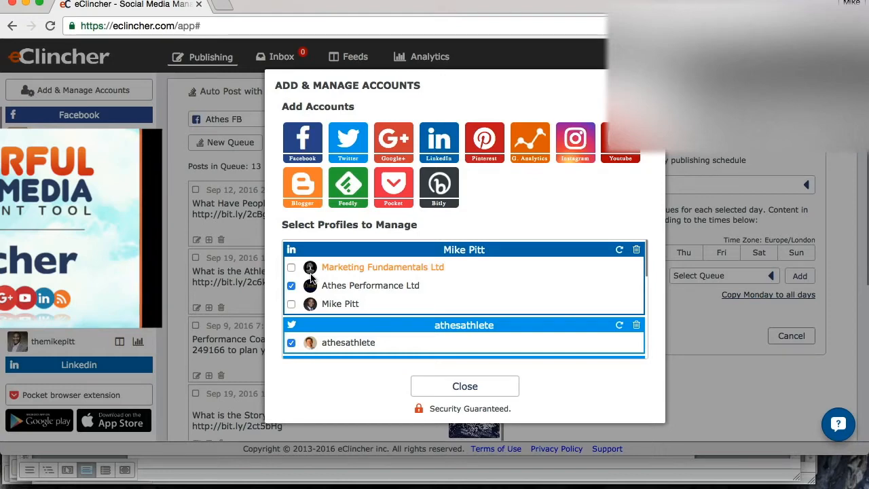
pyautogui.moveTo(310, 143)
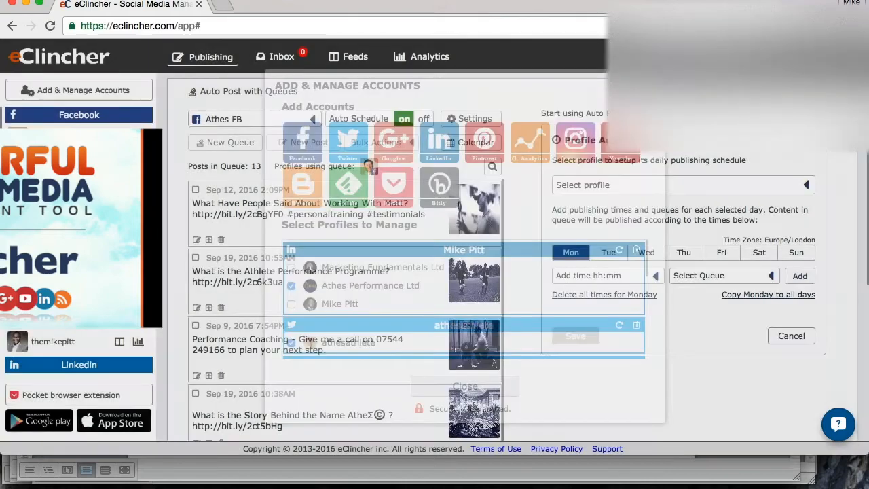
pyautogui.click(211, 57)
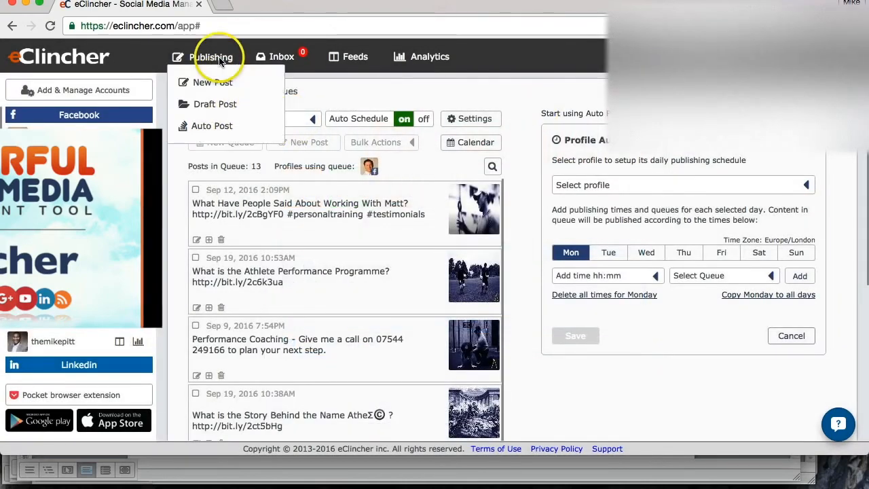
pyautogui.click(212, 126)
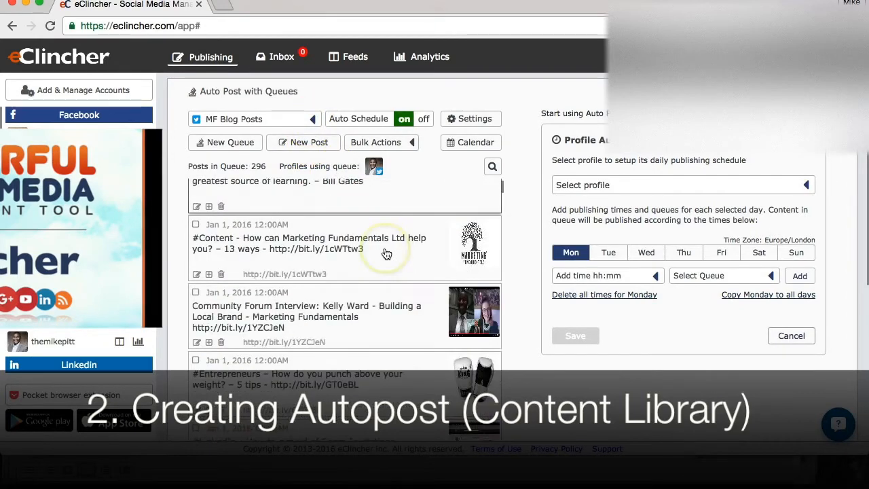
pyautogui.scroll(-3)
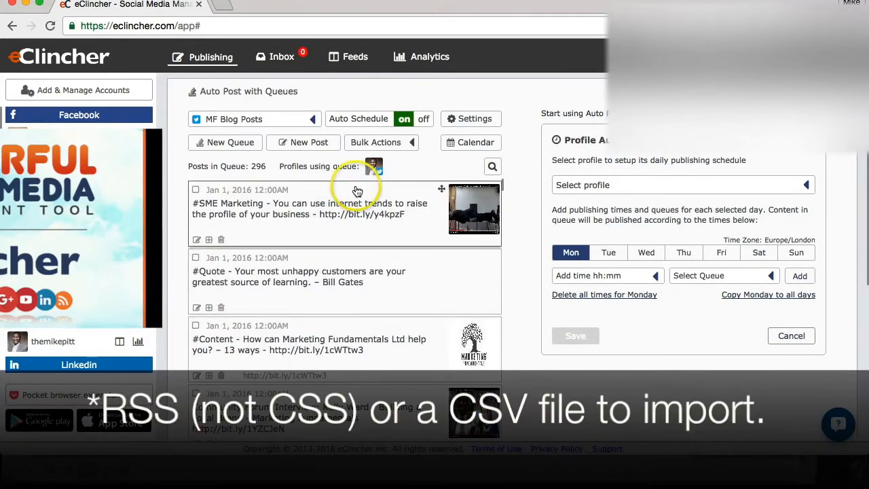
pyautogui.moveTo(297, 209)
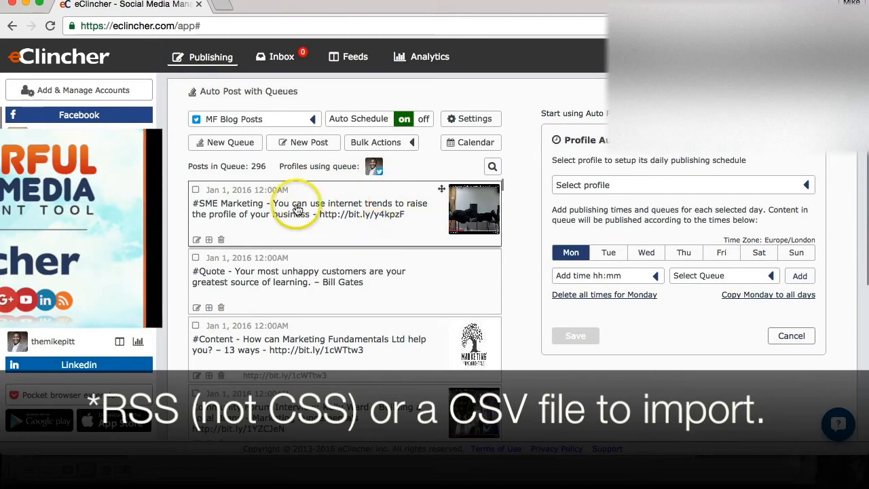
pyautogui.scroll(-3)
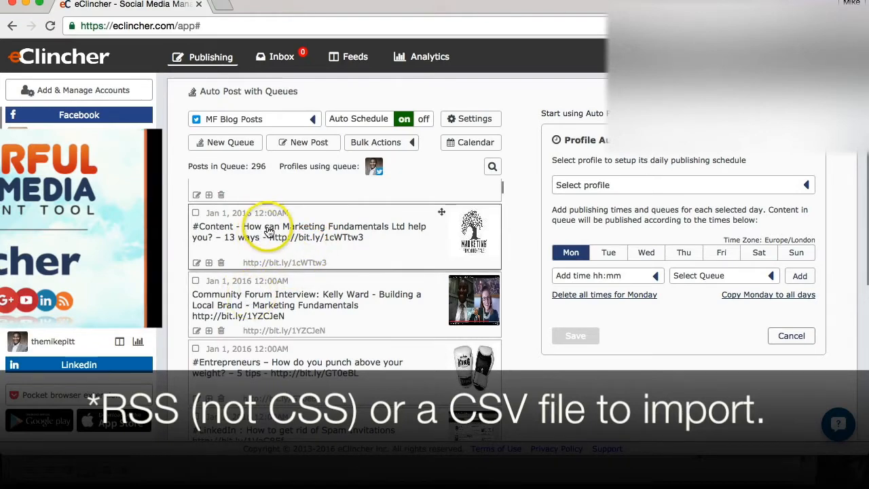
pyautogui.scroll(-3)
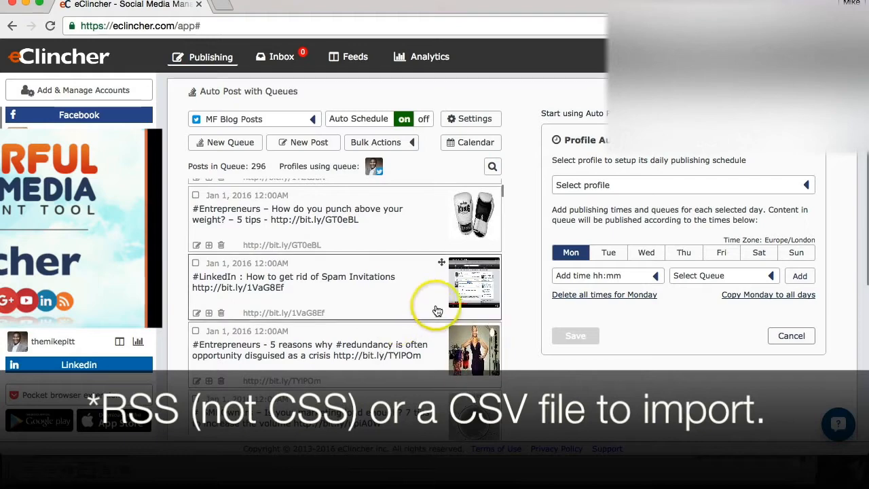
pyautogui.moveTo(443, 285)
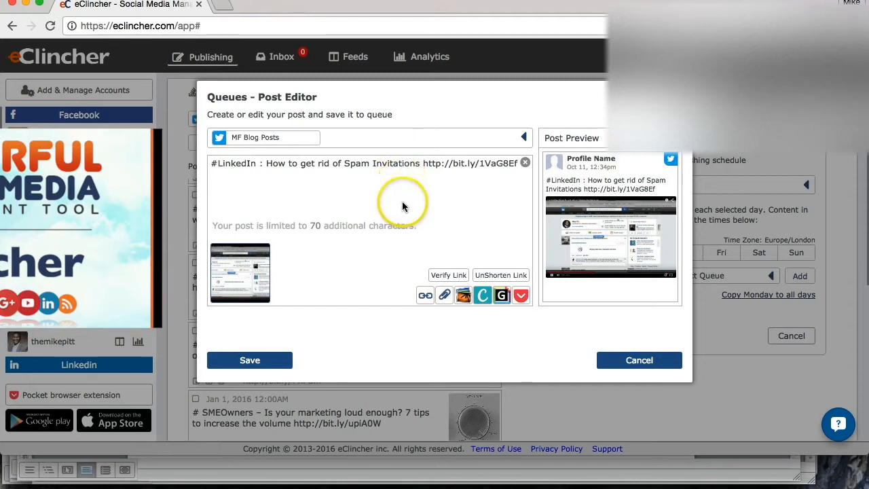
pyautogui.moveTo(243, 359)
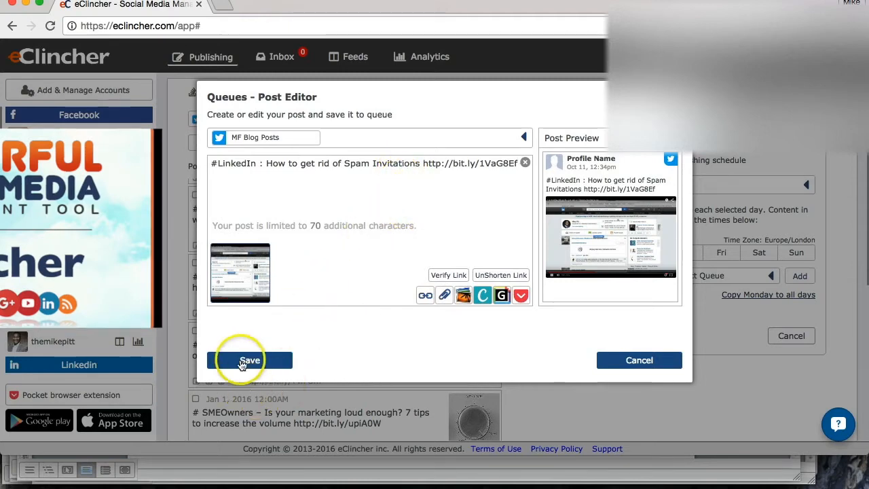
# Save the #LinkedIn spam-invitations post unchanged back to the MF Blog Posts queue.
pyautogui.click(250, 360)
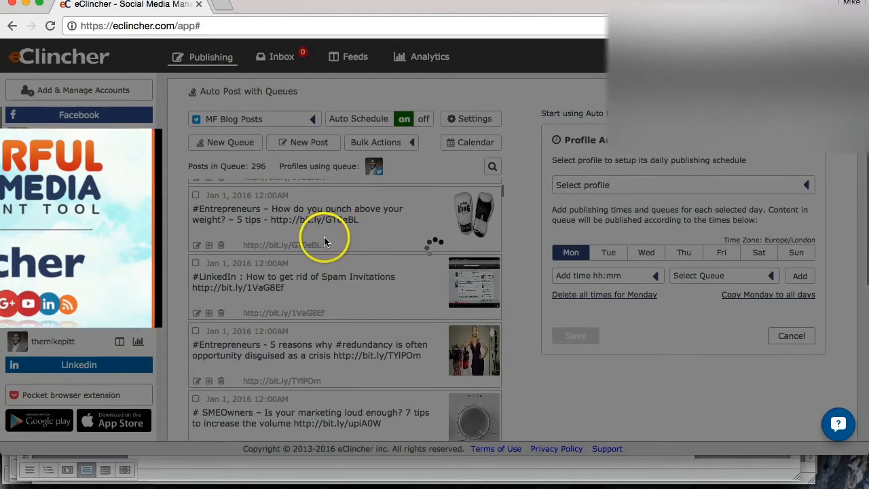
pyautogui.moveTo(336, 242)
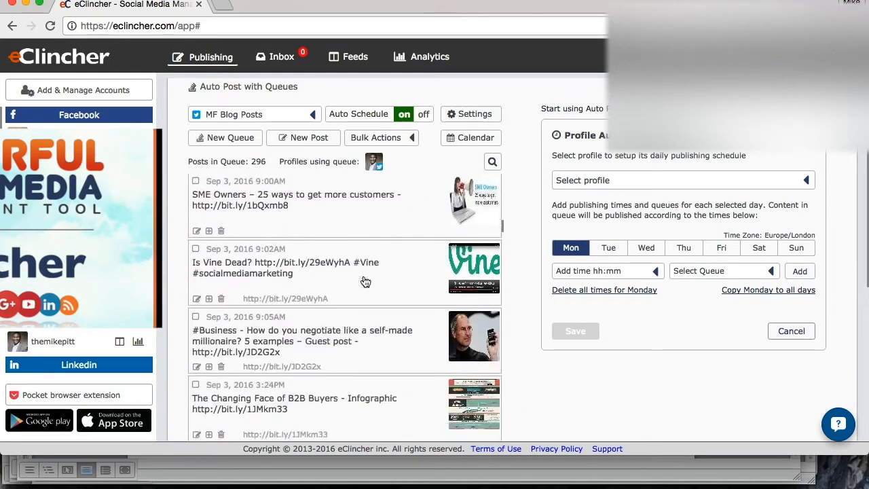
# Scroll the MF Blog Posts queue through its September 2016 posts.
pyautogui.scroll(-3)
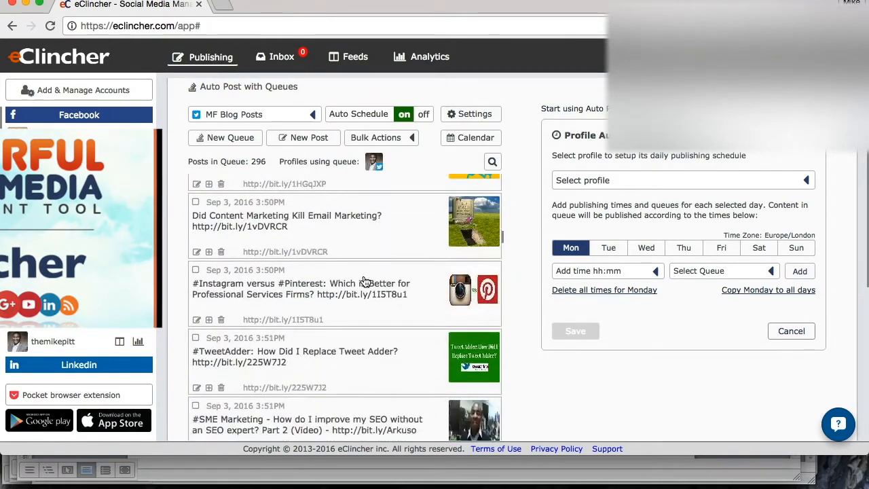
pyautogui.scroll(-3)
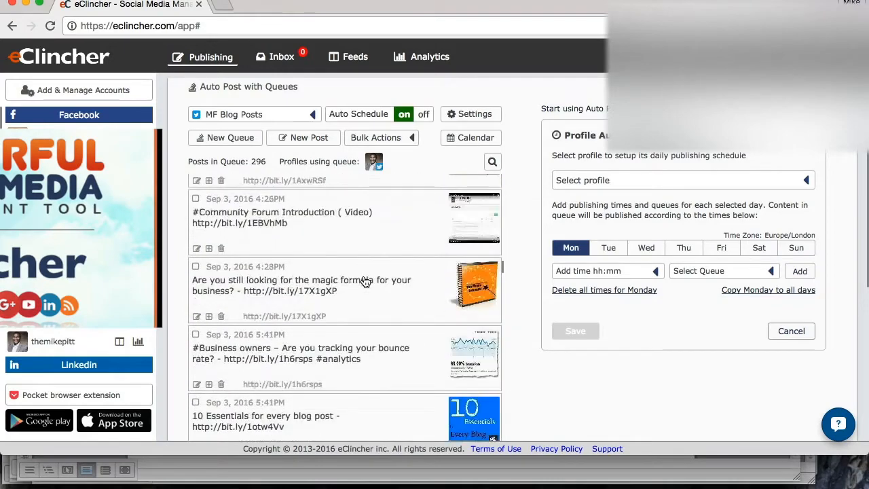
pyautogui.scroll(-3)
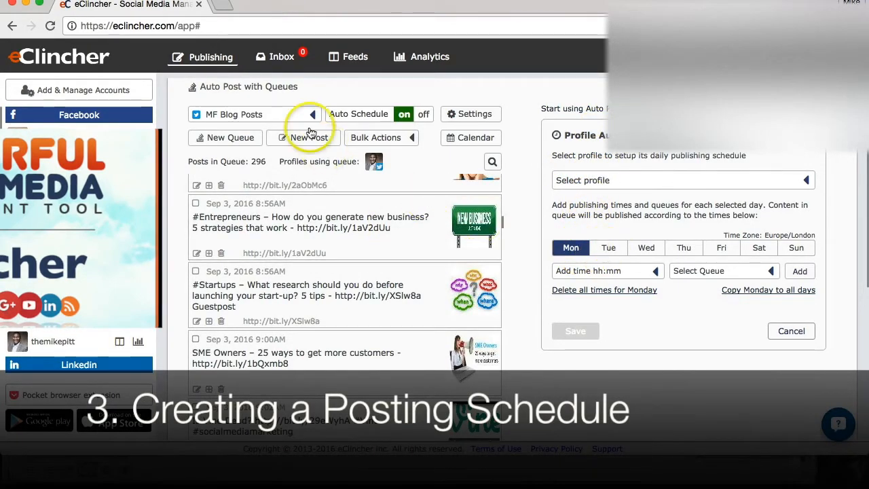
pyautogui.moveTo(254, 114)
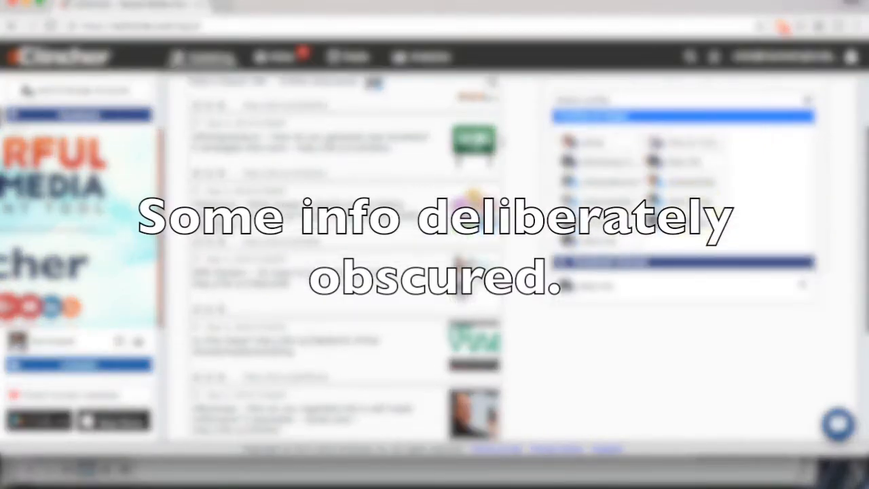
pyautogui.scroll(-3)
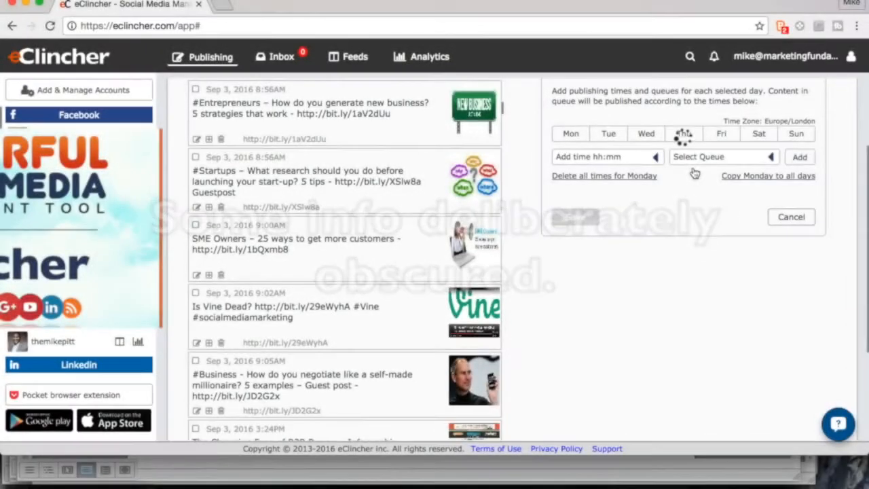
pyautogui.click(608, 133)
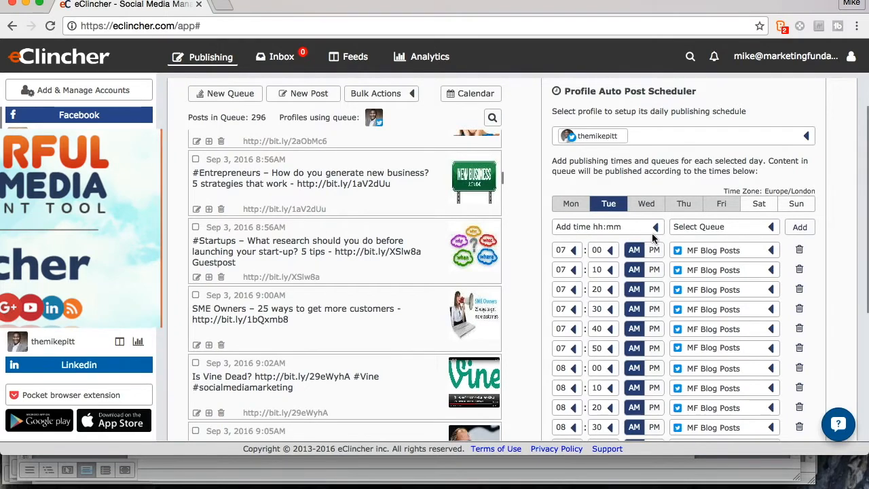
pyautogui.scroll(-3)
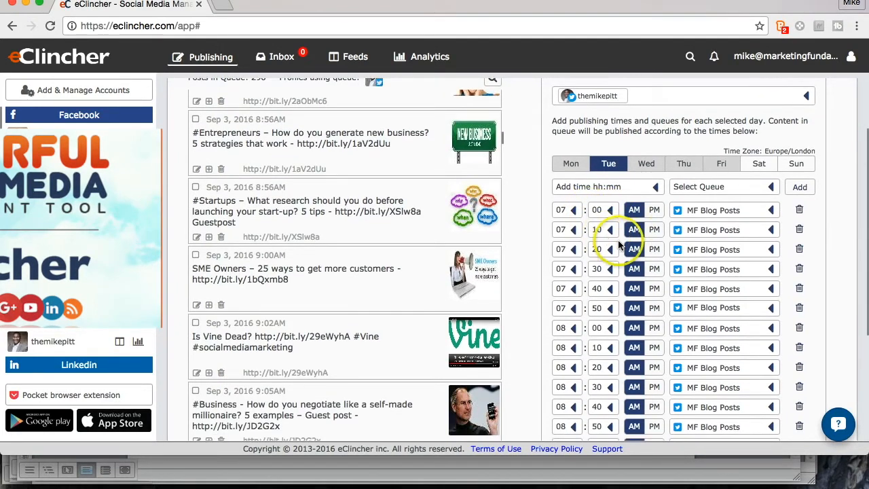
pyautogui.scroll(-3)
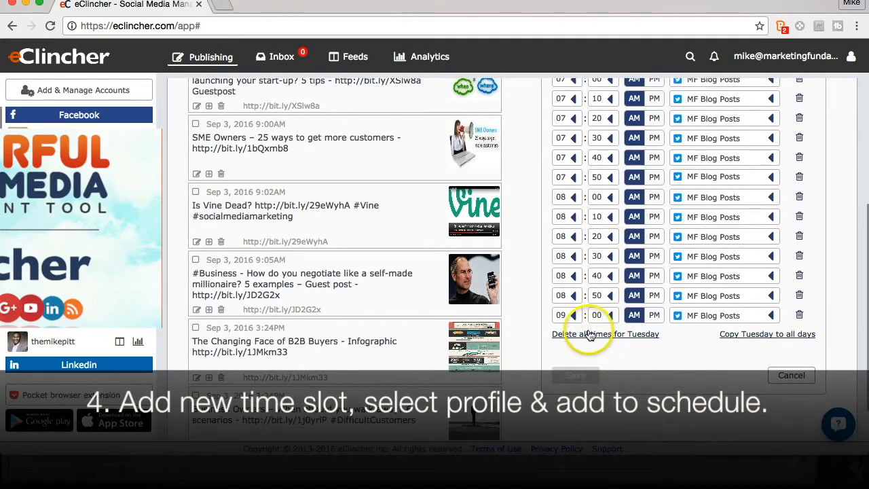
pyautogui.click(790, 374)
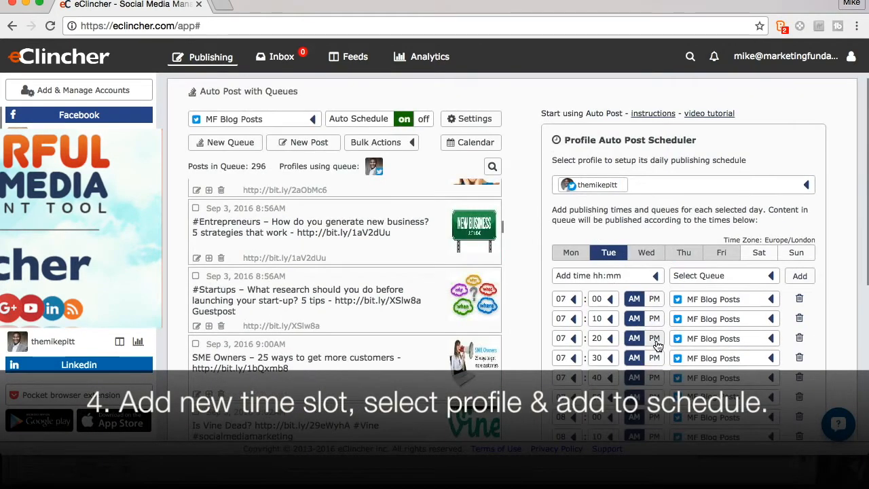
pyautogui.scroll(-3)
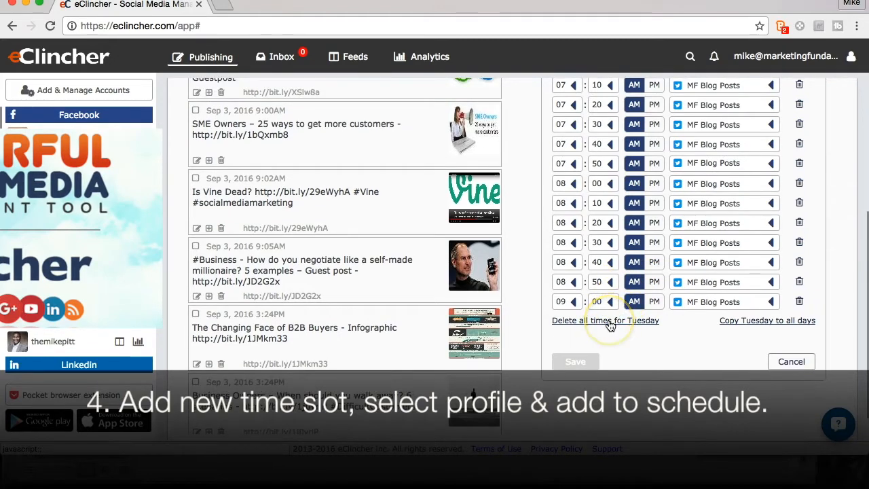
pyautogui.moveTo(710, 324)
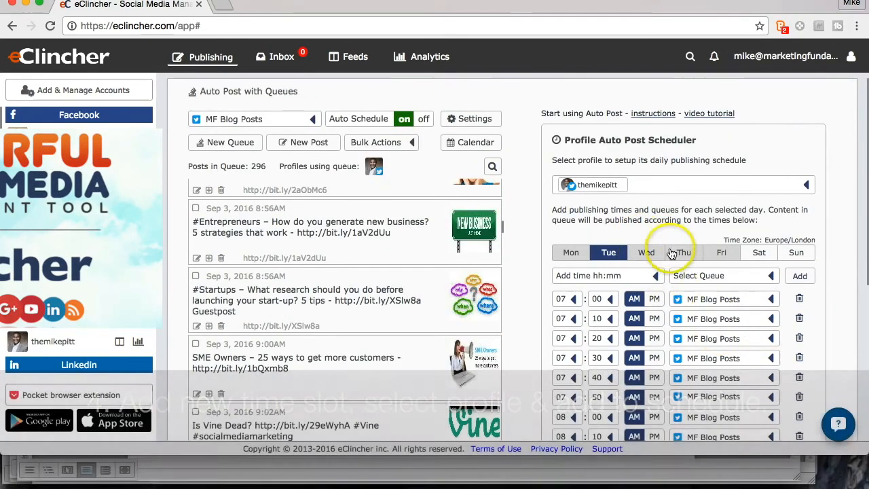
pyautogui.scroll(-3)
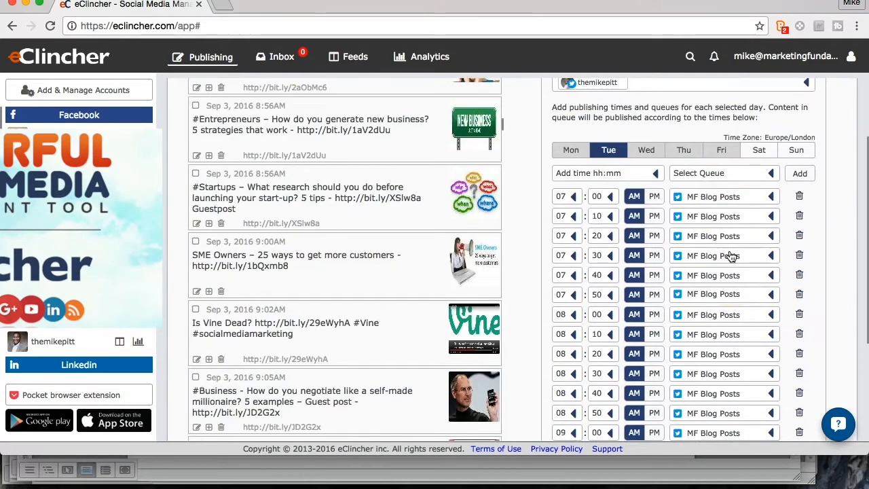
pyautogui.scroll(-3)
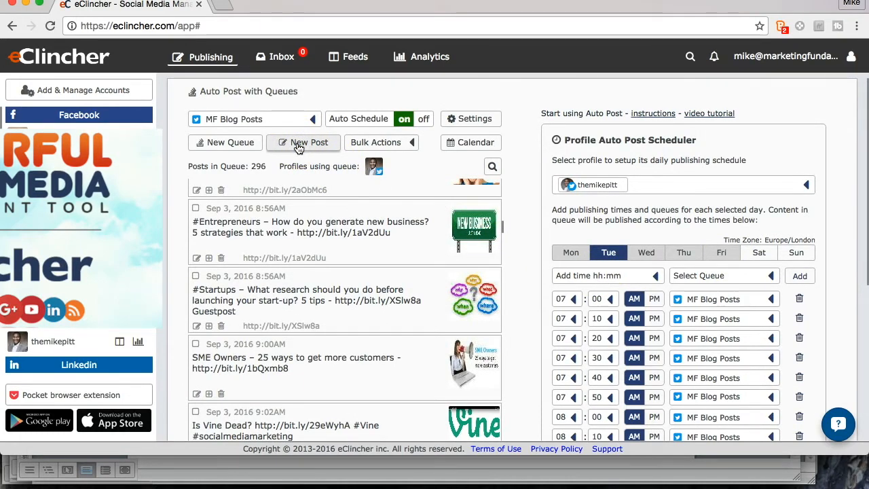
# Create a new MF Blog Posts post with the text 'test post for demo'.
pyautogui.click(302, 142)
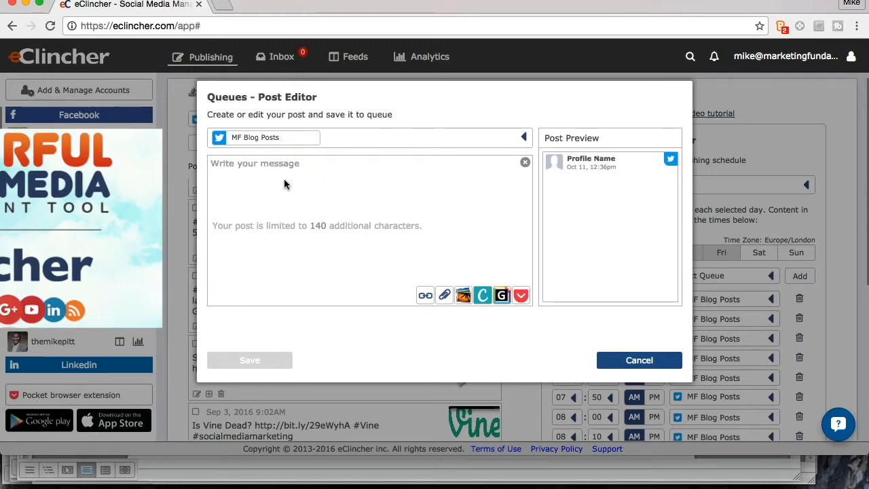
pyautogui.write('test post for demo')
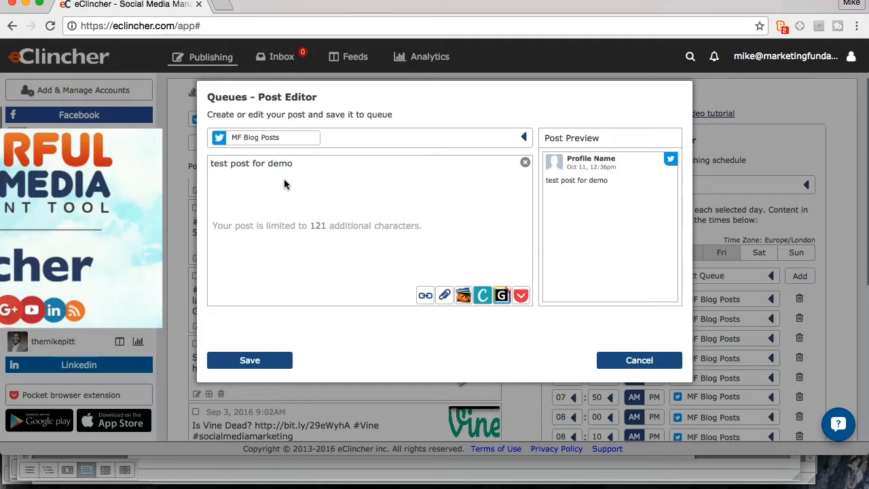
pyautogui.moveTo(444, 295)
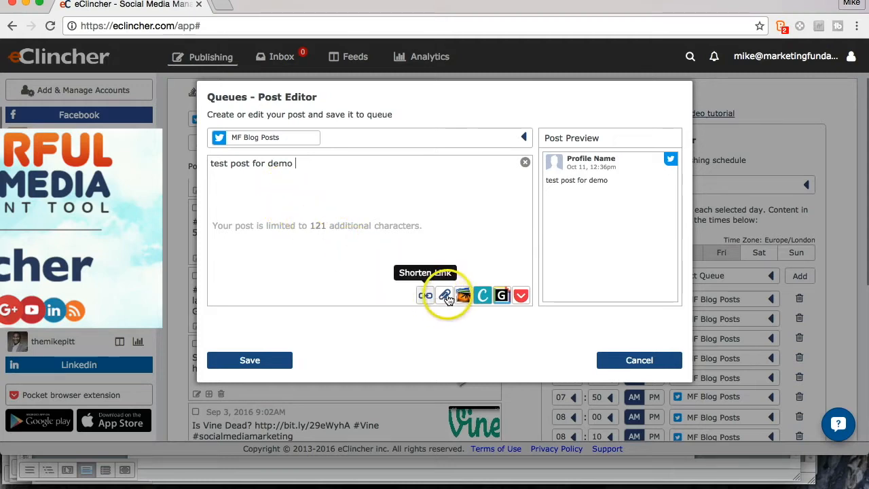
pyautogui.moveTo(446, 295)
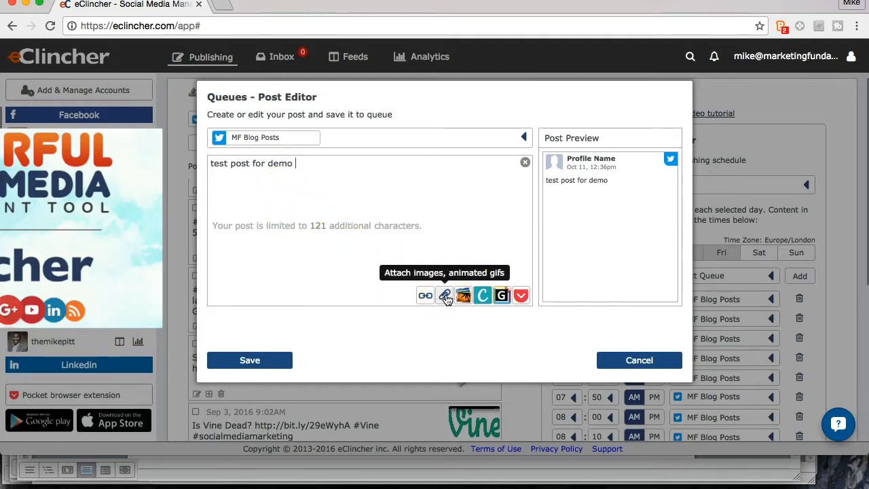
pyautogui.moveTo(445, 295)
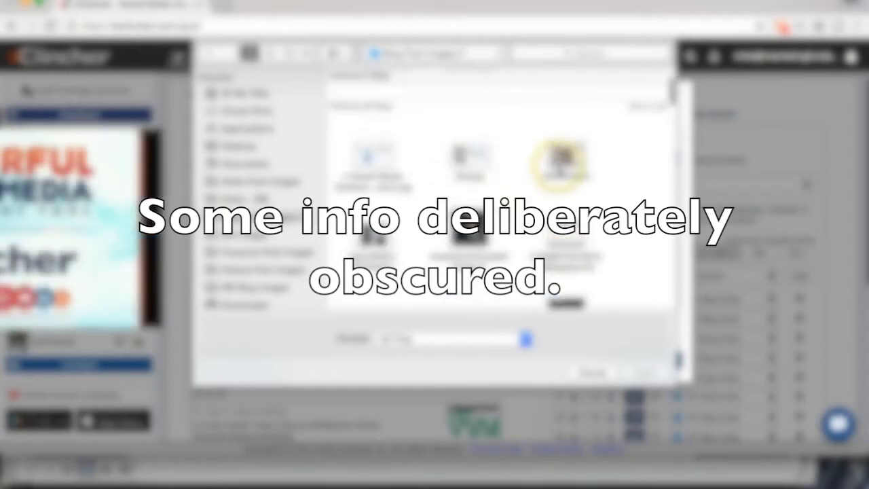
# Attach the screenshot image and save the test post, bringing the queue to 297 posts.
pyautogui.click(560, 163)
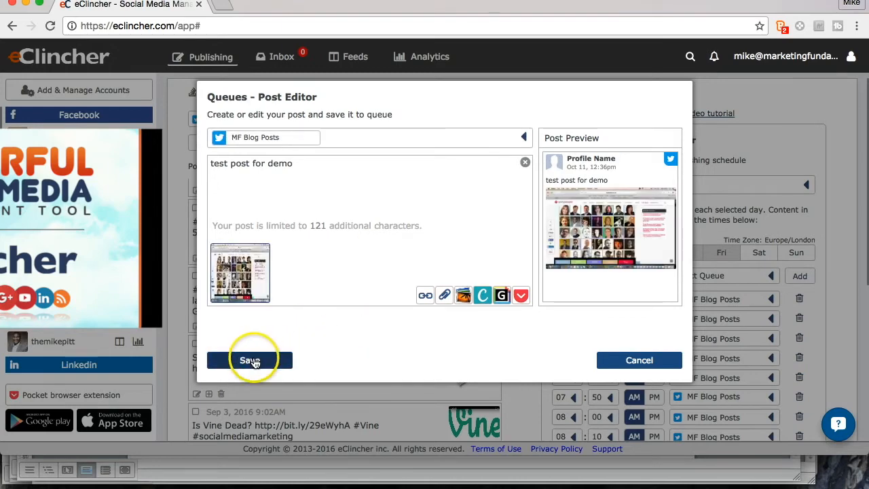
pyautogui.click(249, 360)
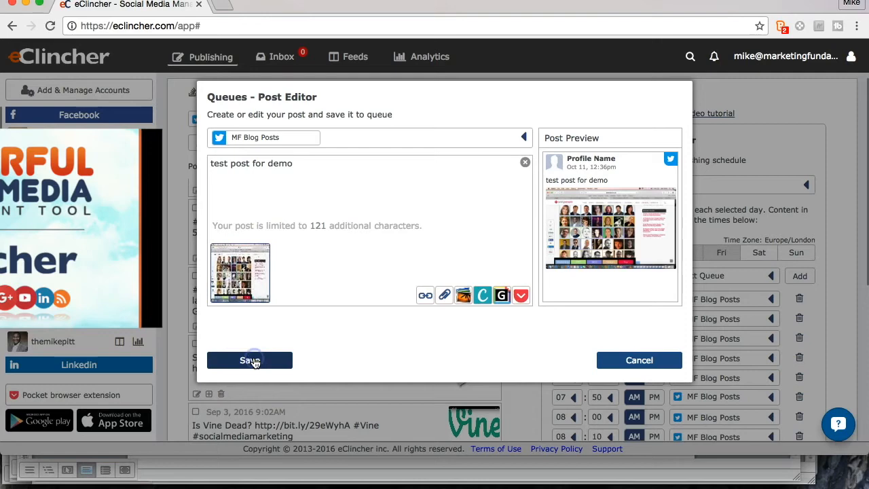
pyautogui.click(249, 360)
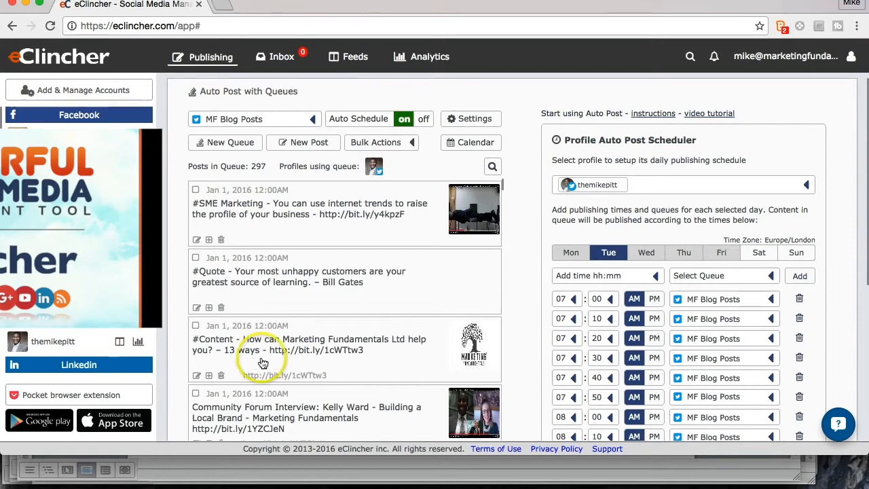
pyautogui.scroll(-3)
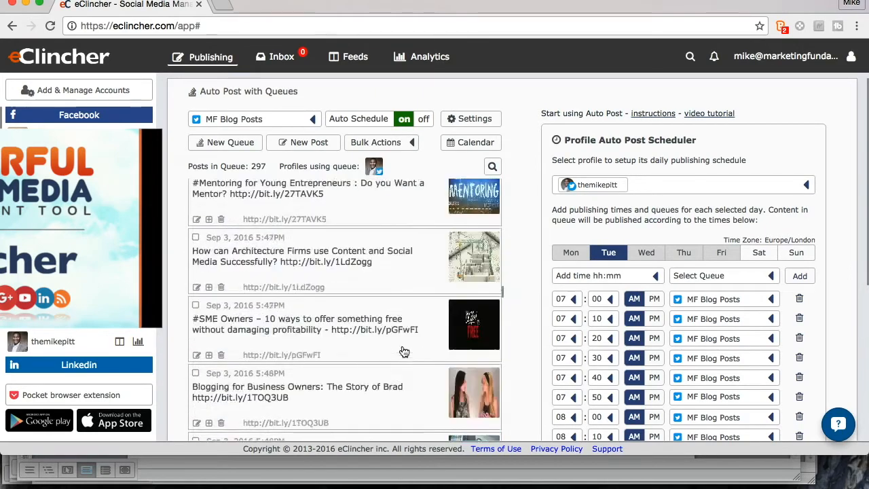
pyautogui.scroll(-3)
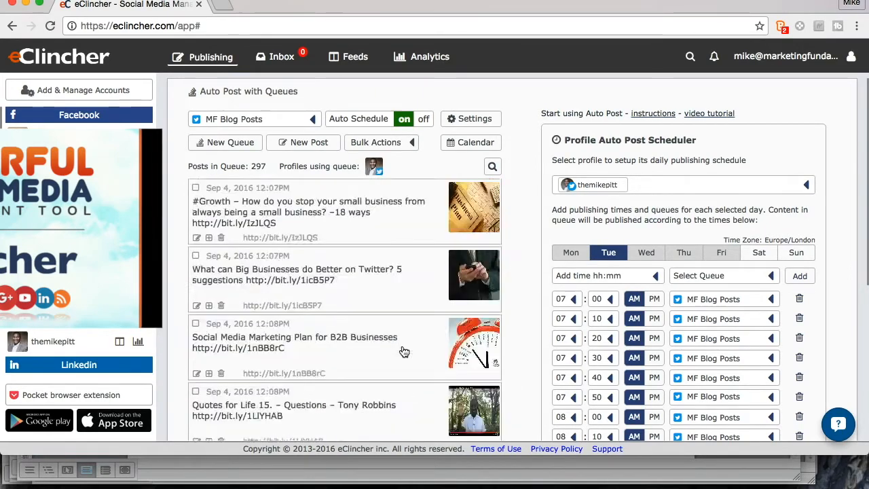
pyautogui.scroll(-3)
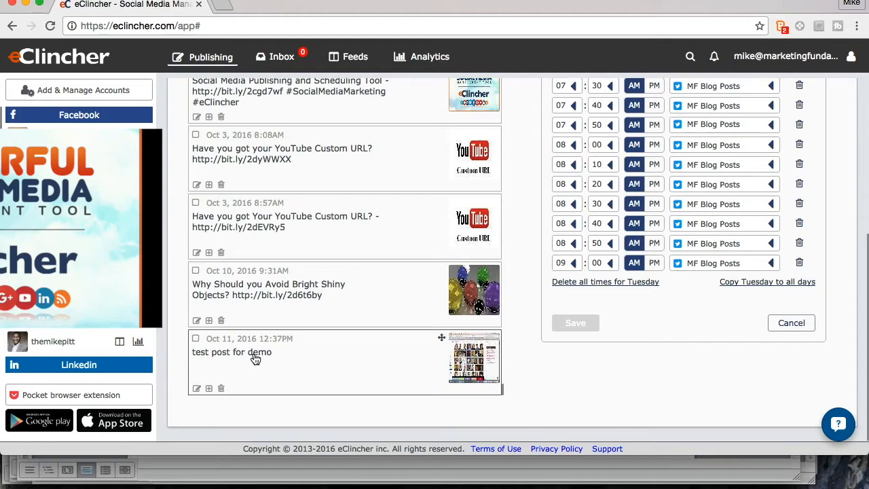
pyautogui.moveTo(428, 353)
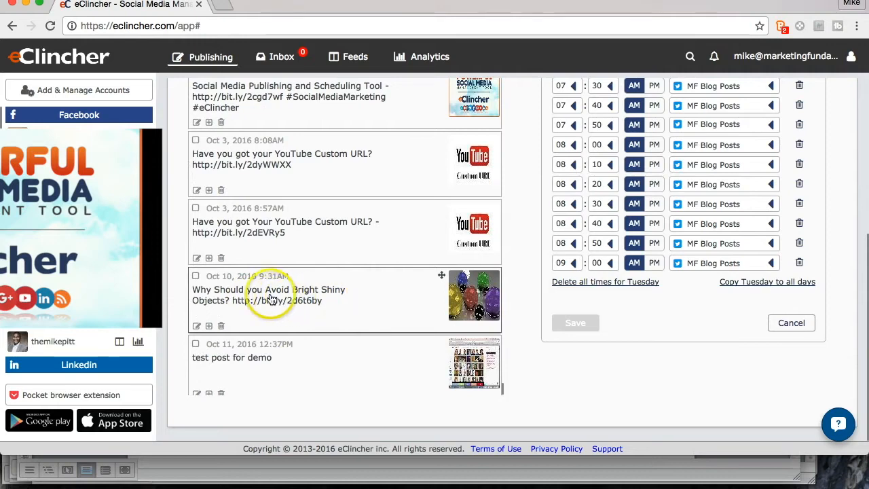
pyautogui.moveTo(465, 366)
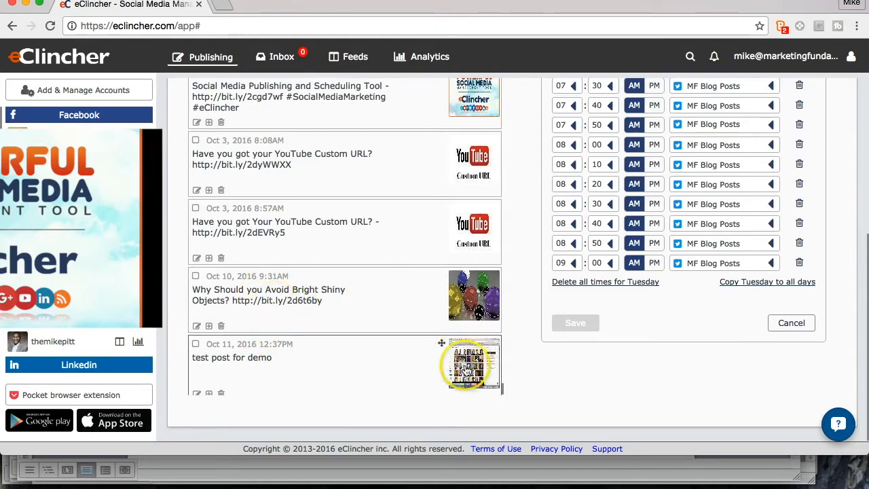
pyautogui.moveTo(360, 354)
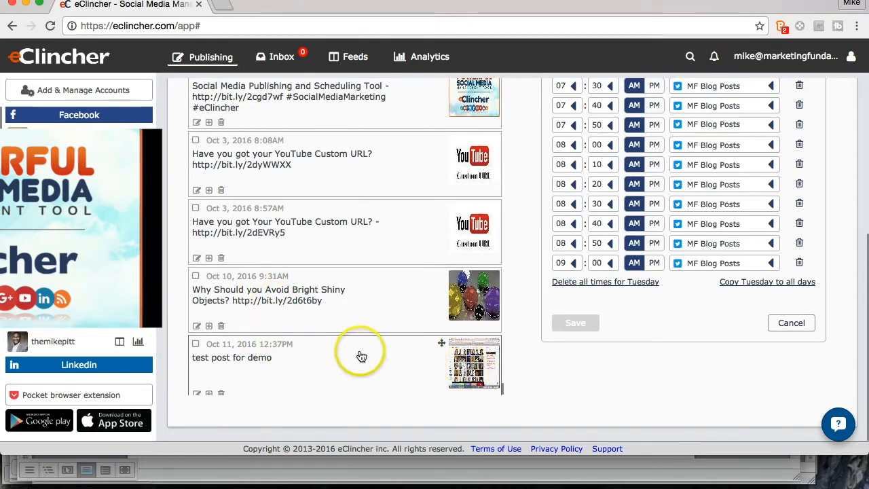
pyautogui.moveTo(358, 278)
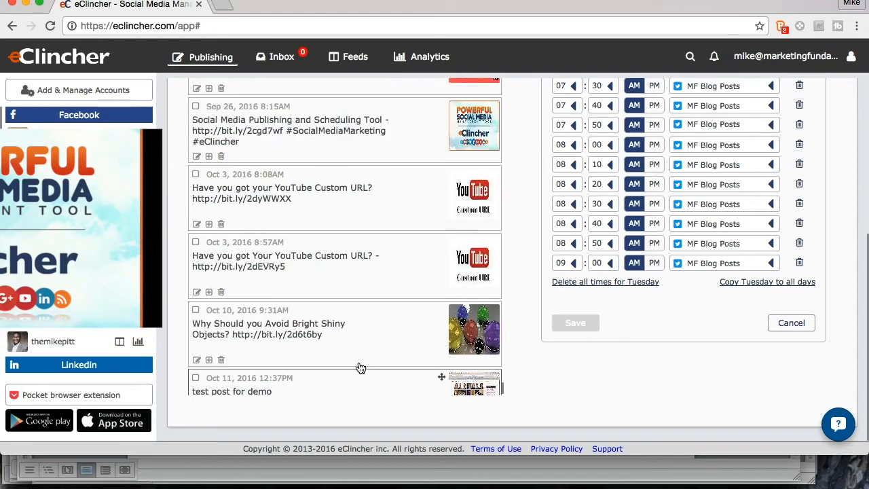
pyautogui.scroll(3)
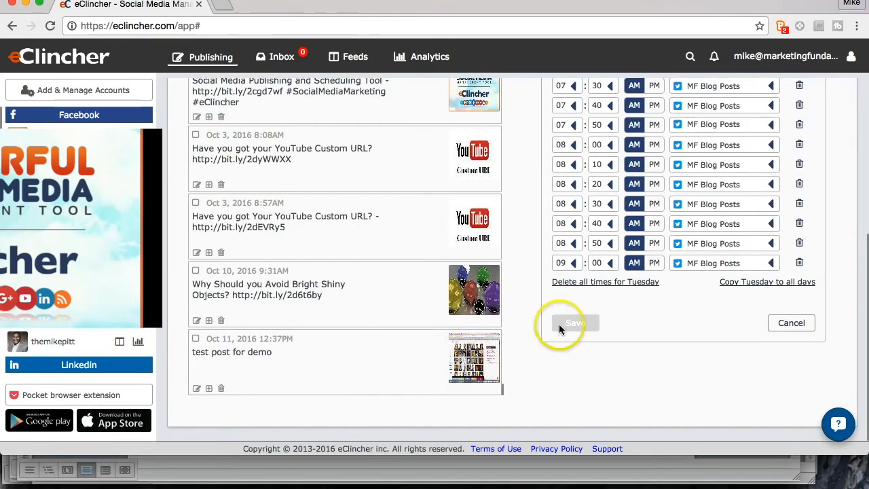
pyautogui.click(575, 323)
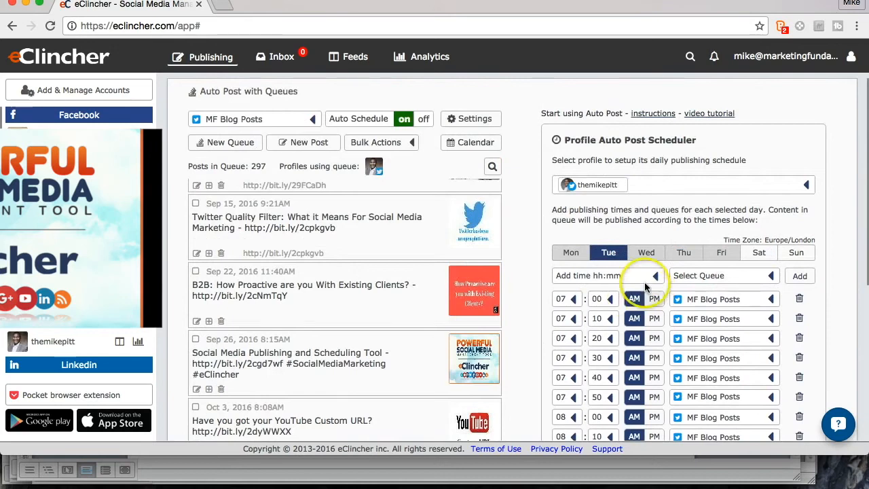
pyautogui.scroll(-3)
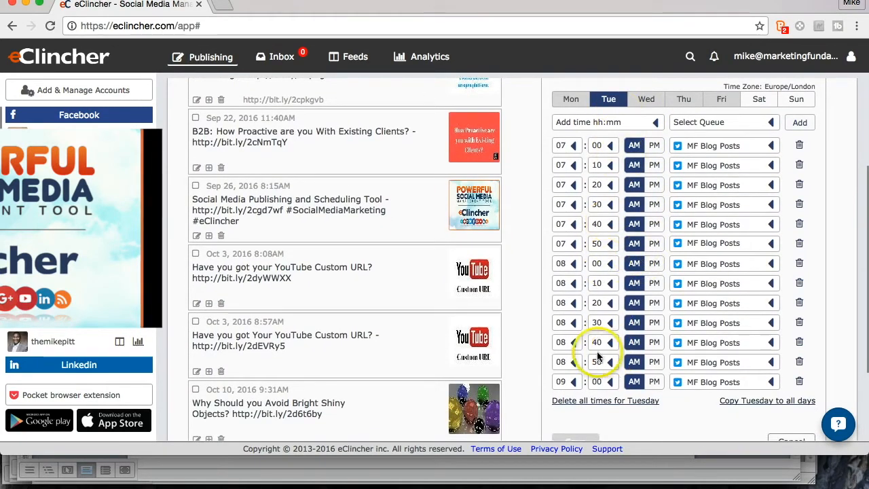
pyautogui.scroll(-3)
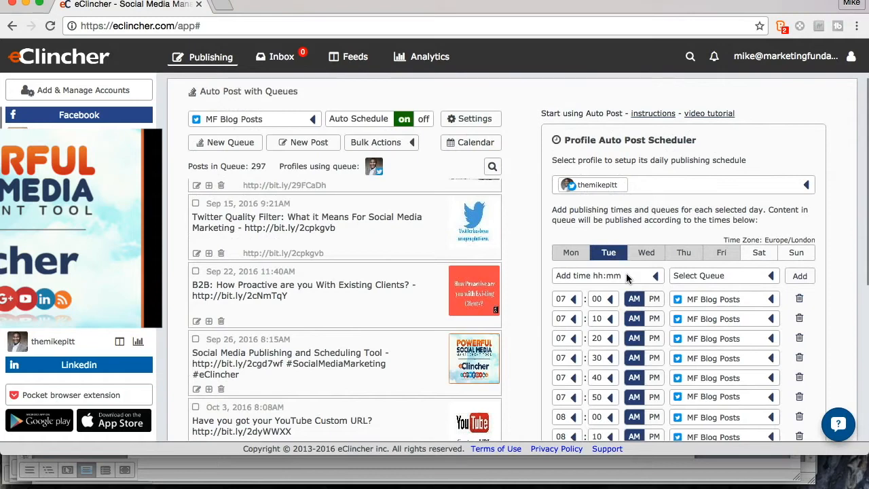
pyautogui.moveTo(360, 239)
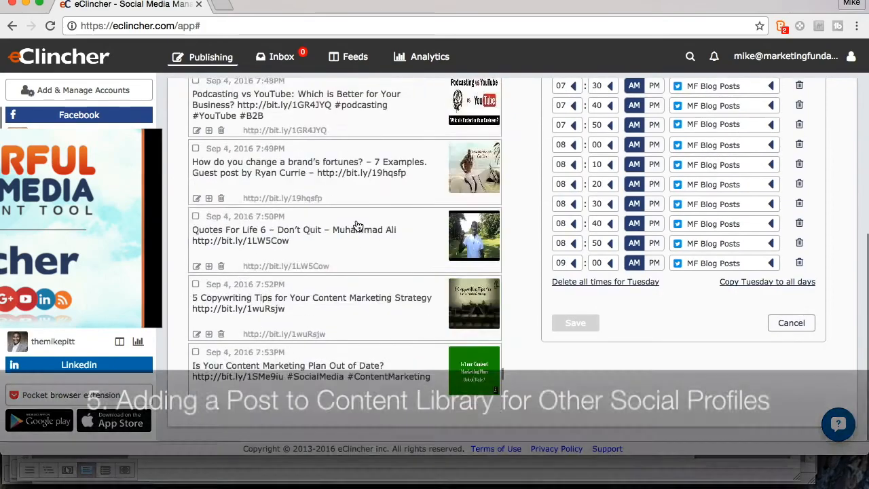
# Scroll through the 297-post MF Blog Posts queue from its Jan 1, 2016 posts.
pyautogui.scroll(-3)
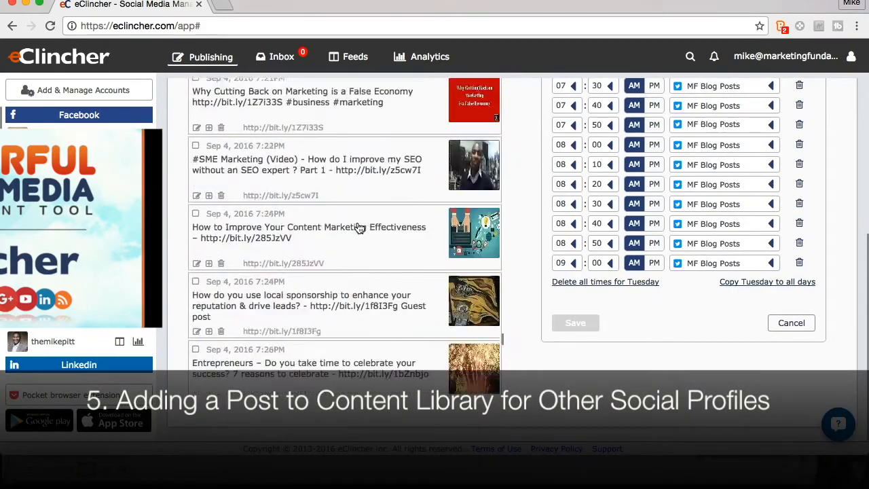
pyautogui.scroll(-3)
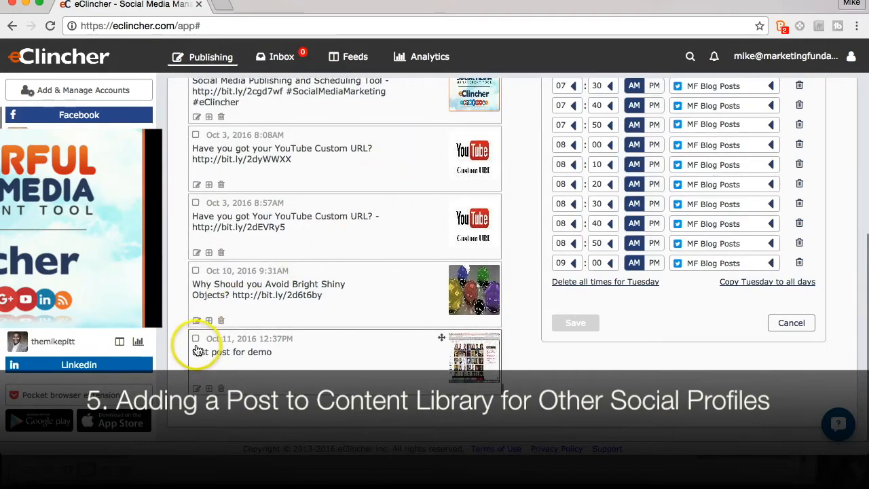
pyautogui.scroll(-3)
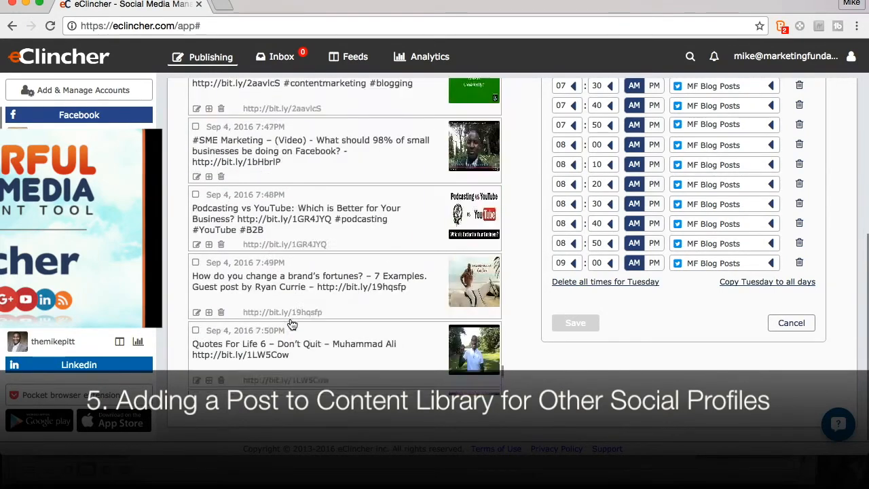
pyautogui.scroll(-3)
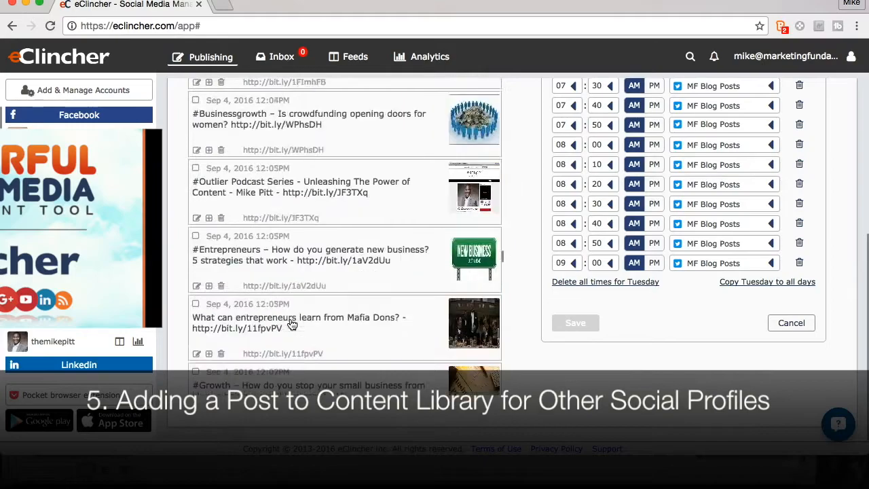
pyautogui.scroll(-3)
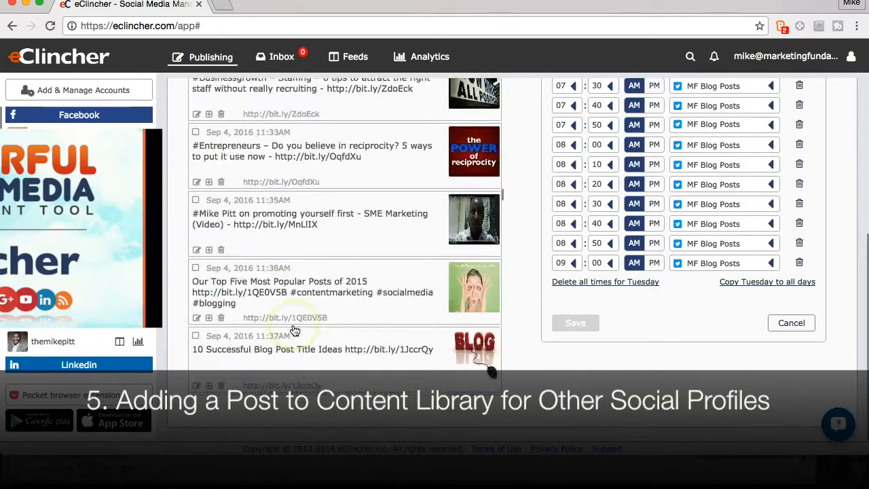
pyautogui.scroll(-3)
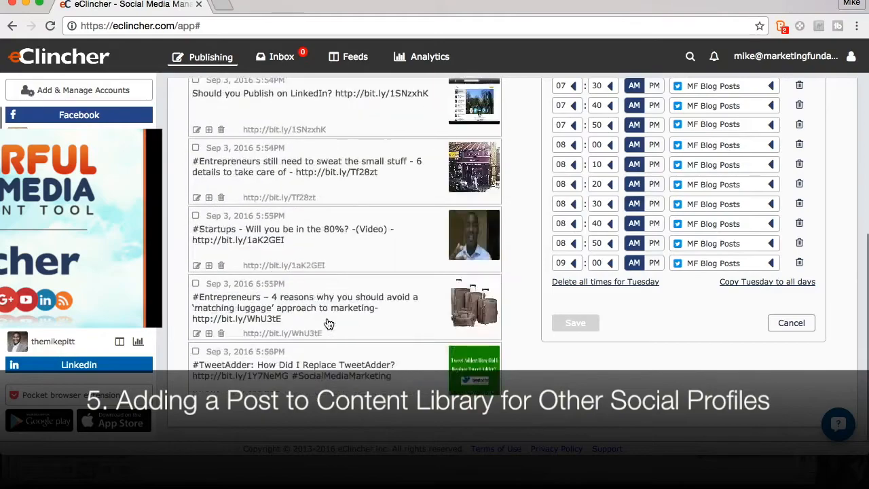
pyautogui.scroll(-3)
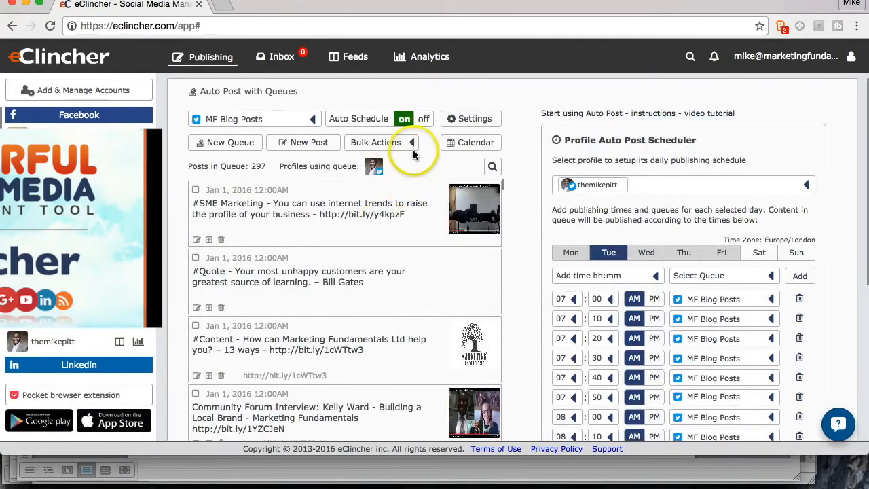
# Bulk-copy the MF Blog Posts queue's posts into the Mark Fund LinkedIn queue.
pyautogui.click(375, 142)
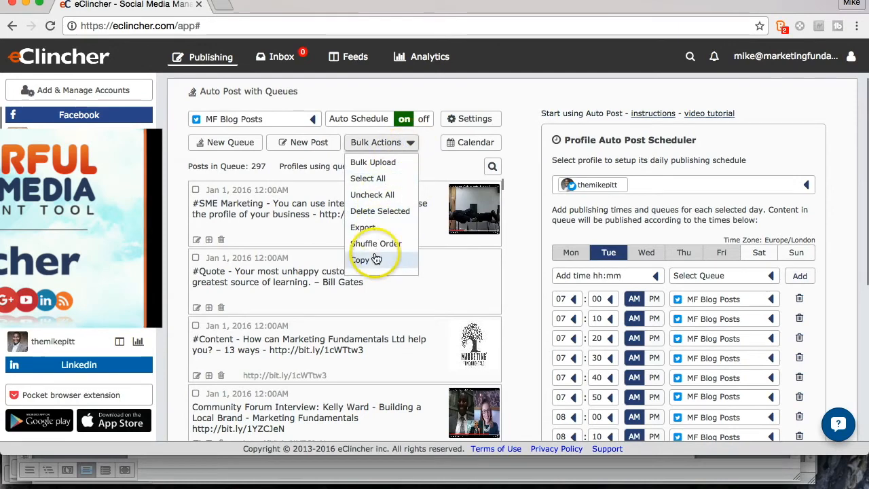
pyautogui.click(364, 260)
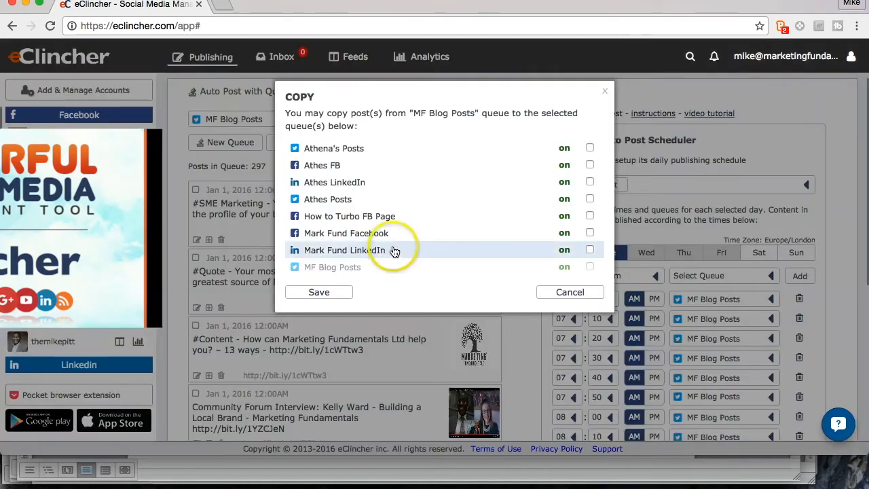
pyautogui.moveTo(353, 267)
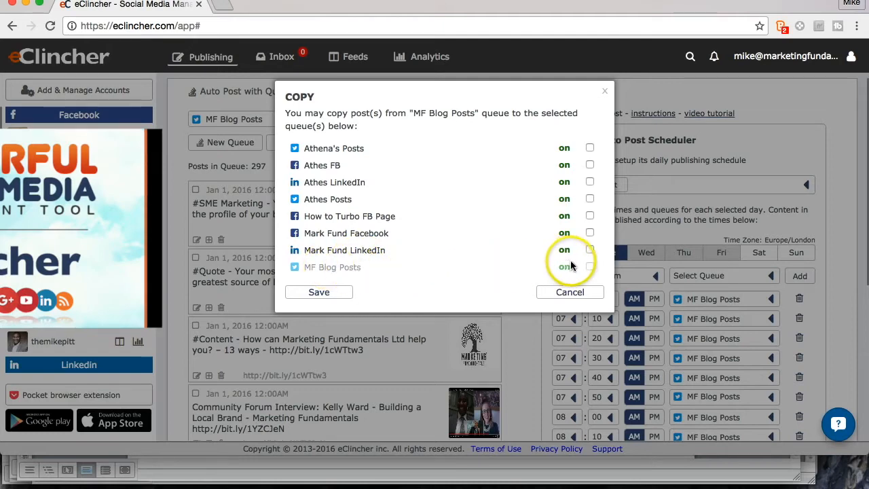
pyautogui.click(589, 250)
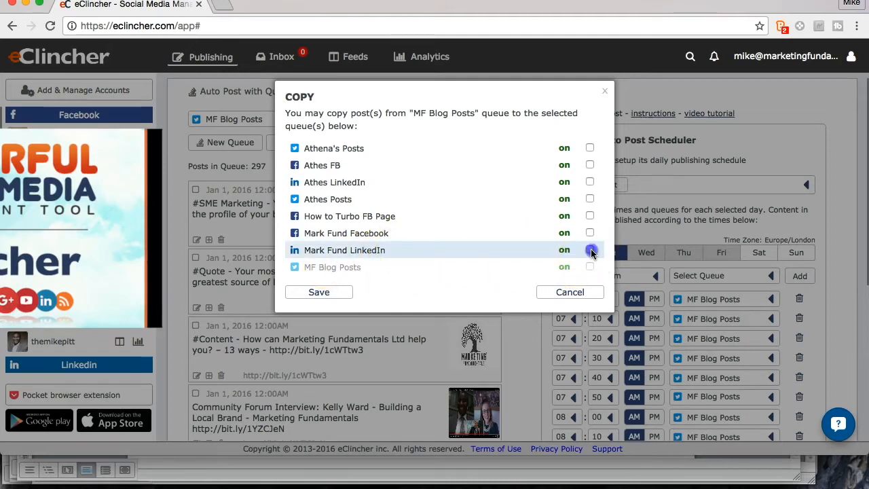
pyautogui.click(589, 250)
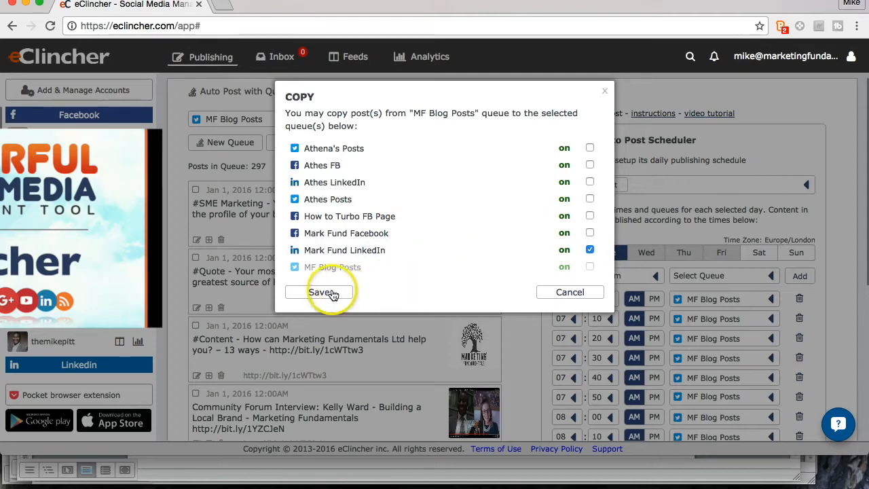
pyautogui.click(320, 292)
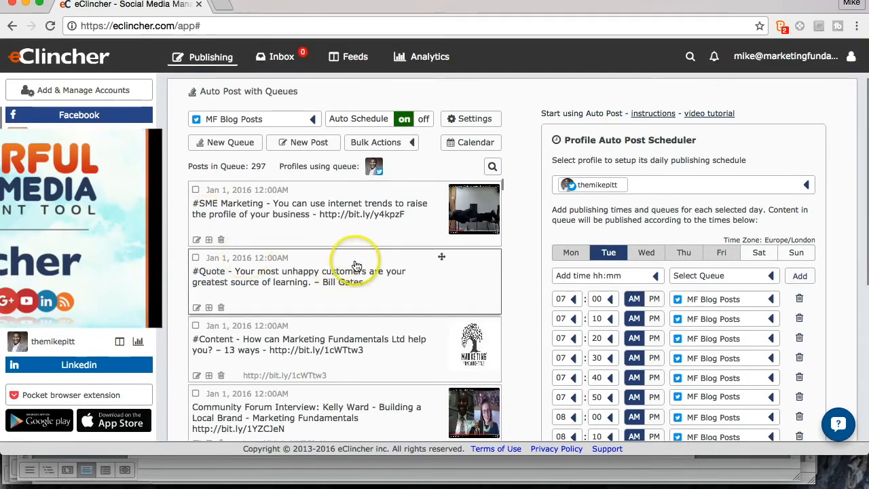
pyautogui.scroll(-3)
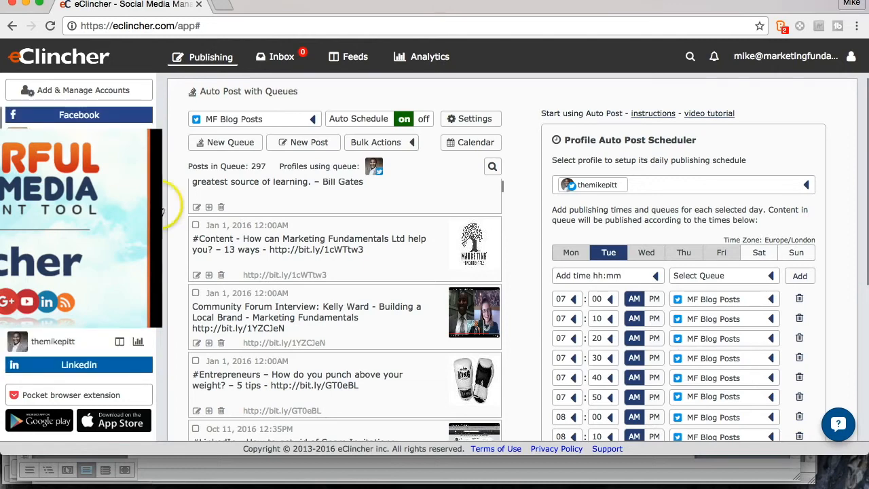
pyautogui.scroll(-3)
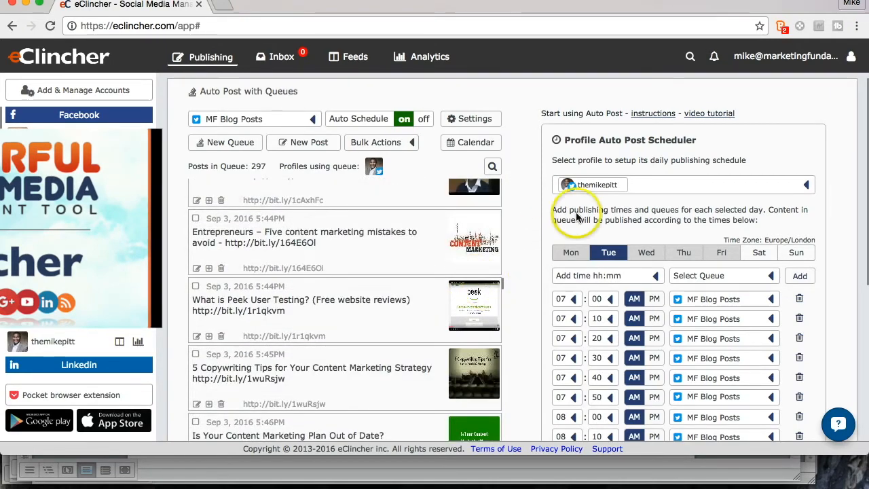
pyautogui.scroll(-3)
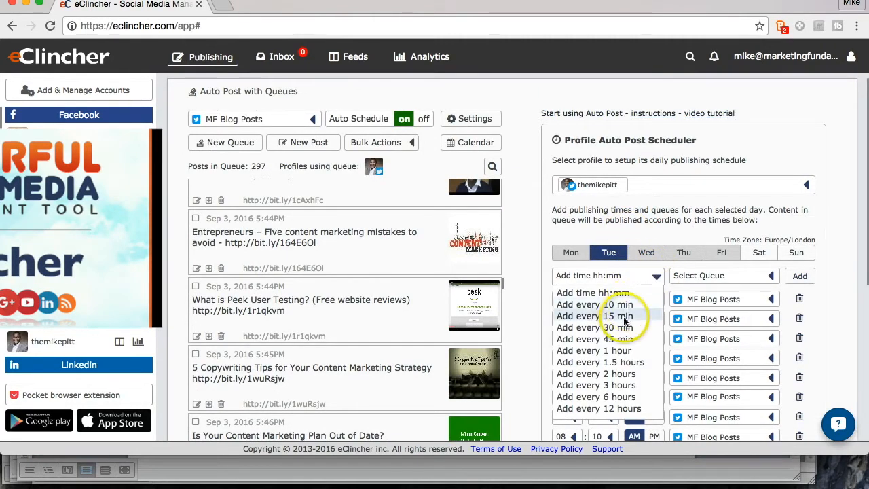
pyautogui.moveTo(604, 304)
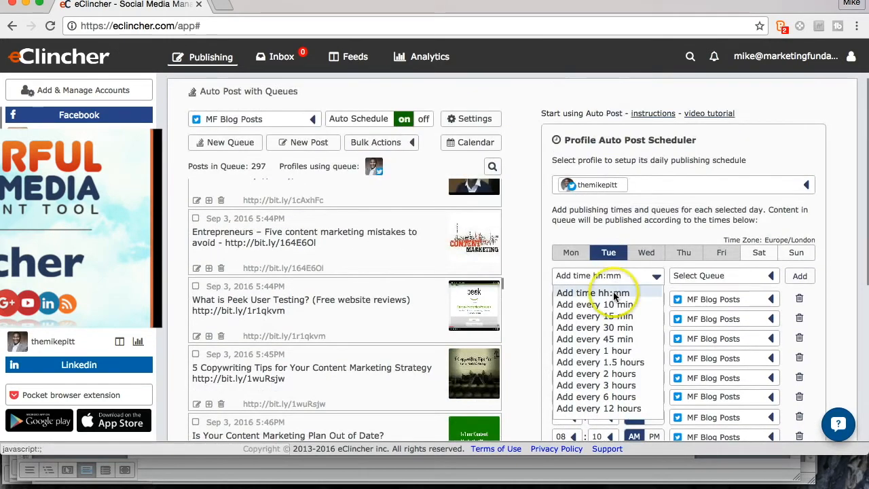
pyautogui.moveTo(663, 334)
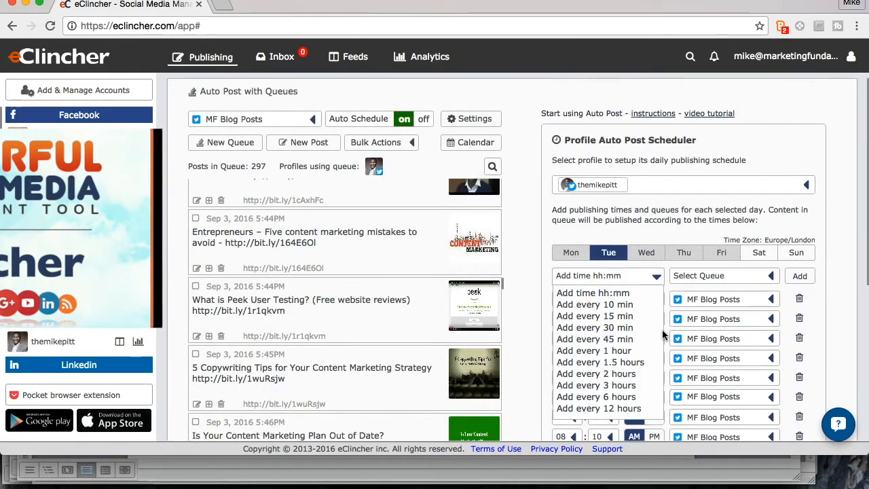
pyautogui.moveTo(590, 236)
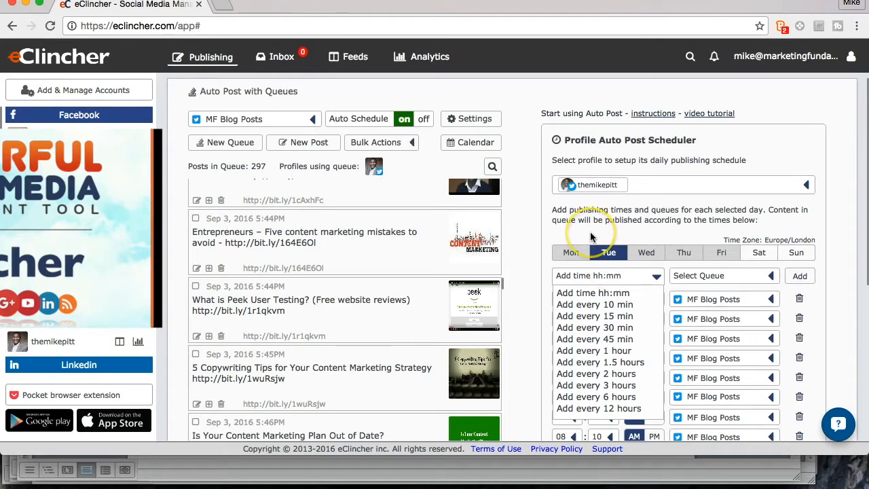
# Show the Add time interval options for Tuesday's auto-post schedule.
pyautogui.click(608, 252)
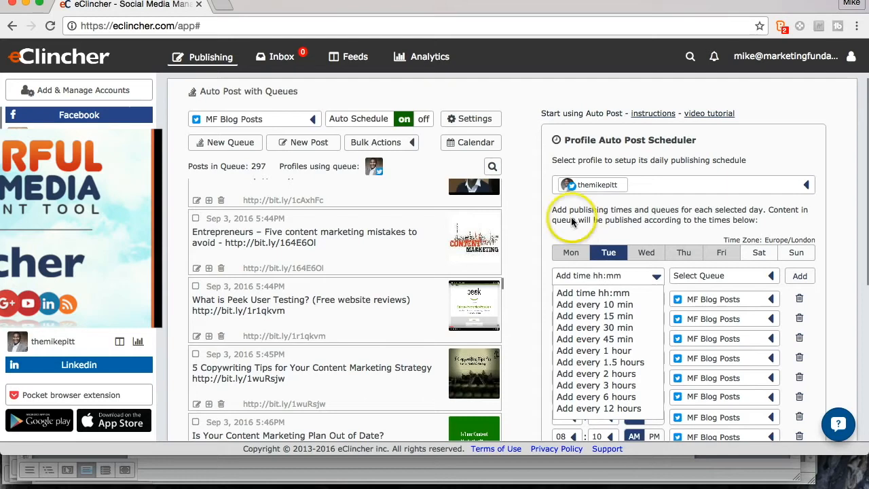
pyautogui.moveTo(260, 84)
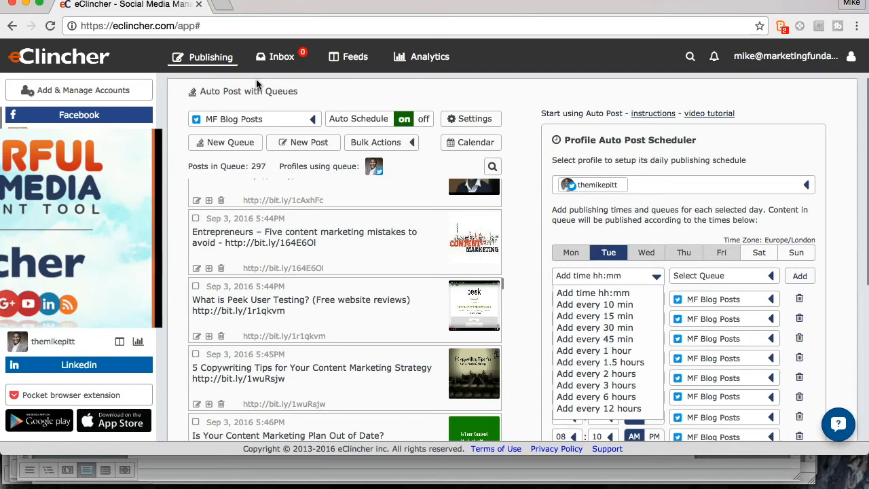
pyautogui.moveTo(242, 64)
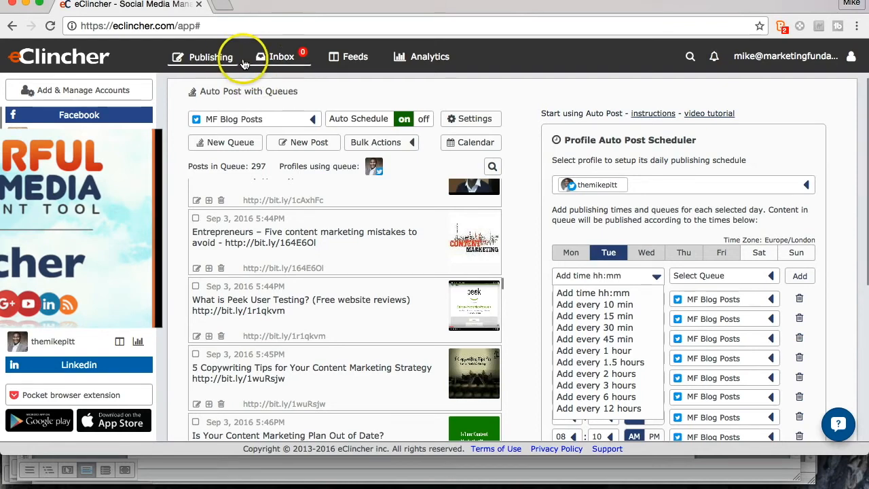
pyautogui.moveTo(267, 62)
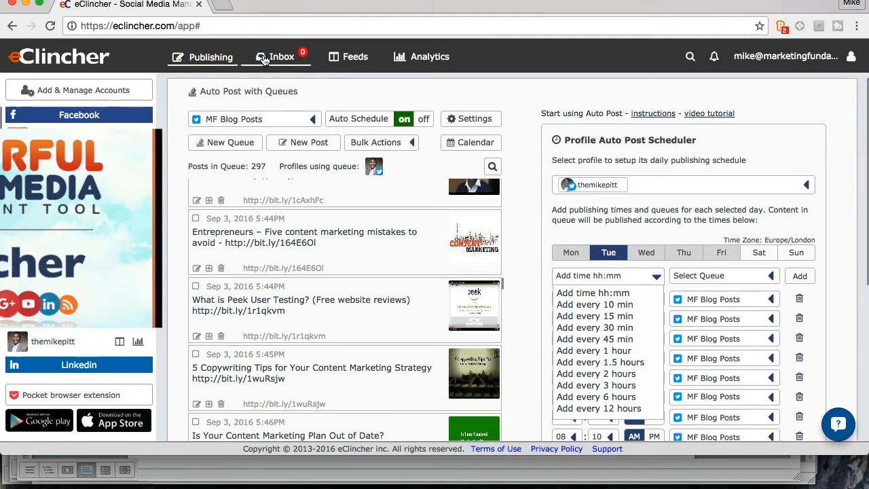
# View the themikepitt Twitter feeds and Direct Messages, then select the Marketing Fundamentals LinkedIn page.
pyautogui.click(283, 56)
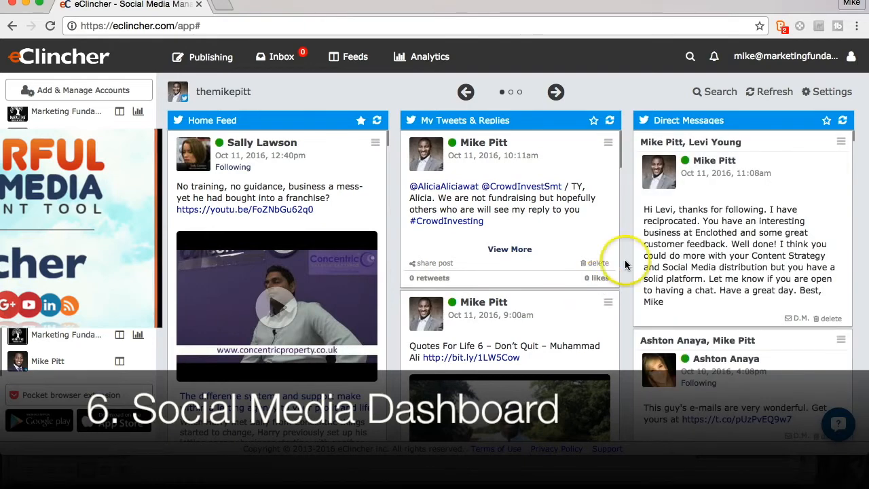
pyautogui.scroll(-3)
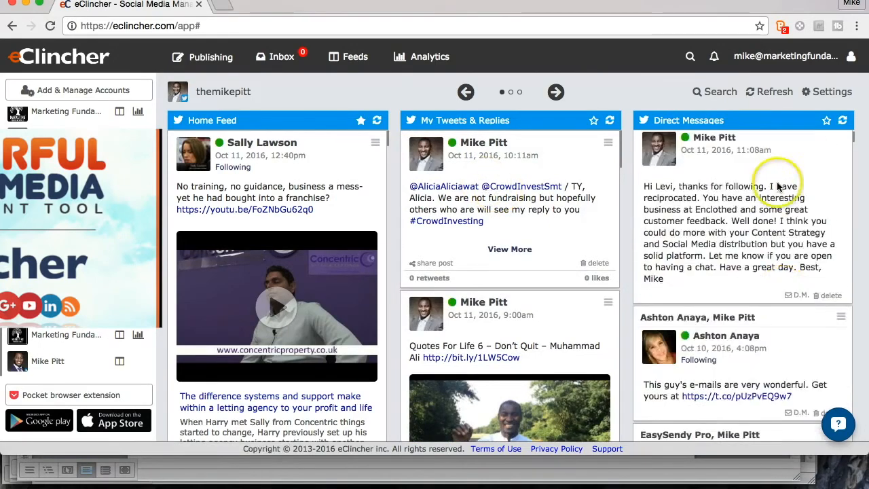
pyautogui.scroll(-3)
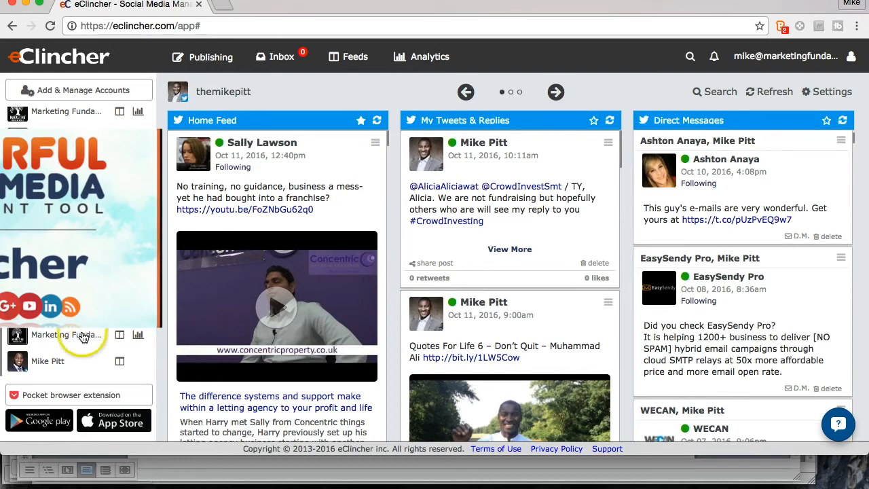
pyautogui.click(66, 334)
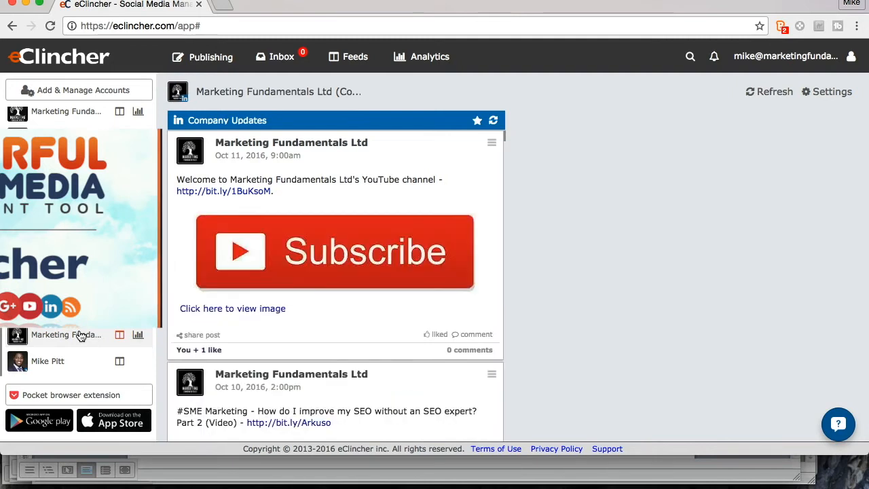
pyautogui.moveTo(395, 304)
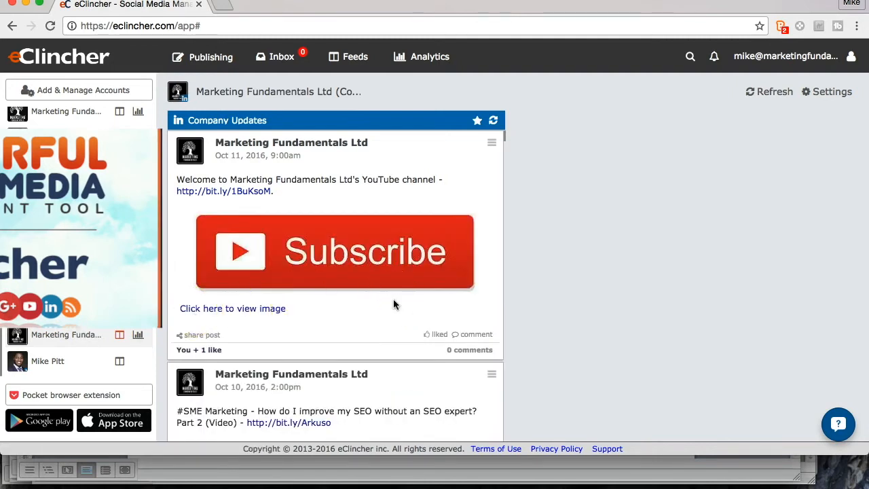
# Scroll the Marketing Fundamentals Ltd LinkedIn Company Updates feed, topped by the Oct 11 YouTube post.
pyautogui.scroll(-3)
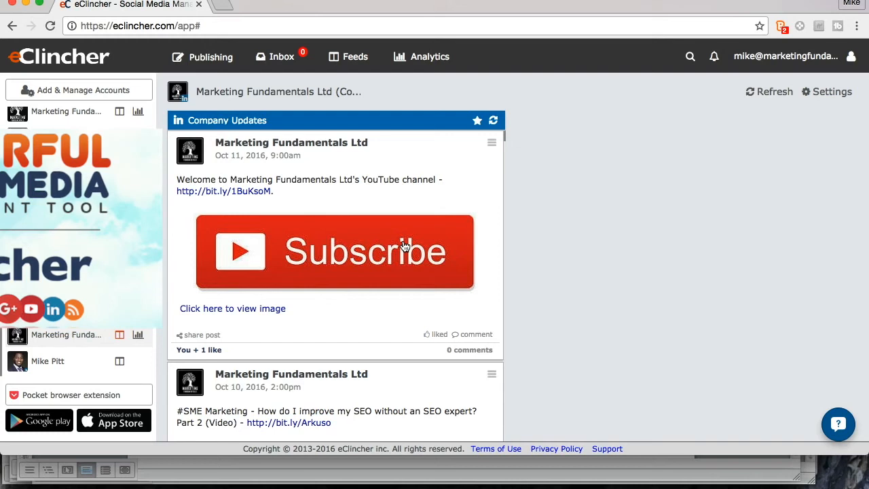
pyautogui.scroll(-3)
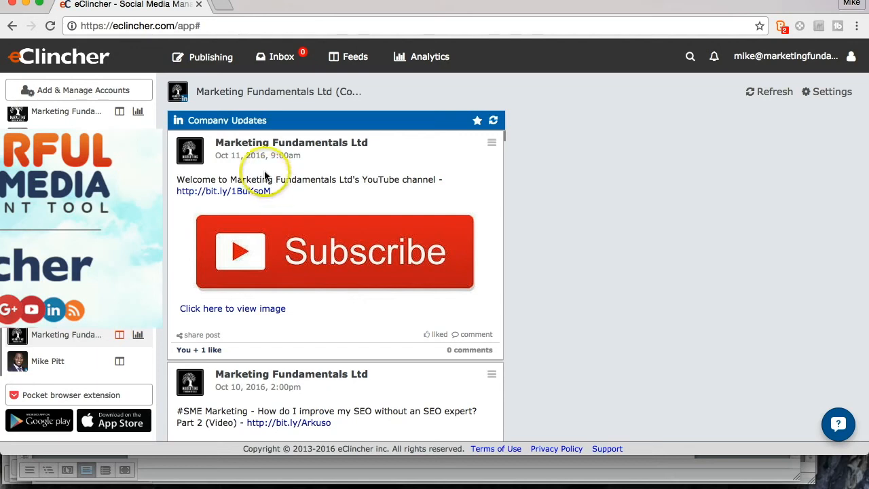
pyautogui.moveTo(86, 113)
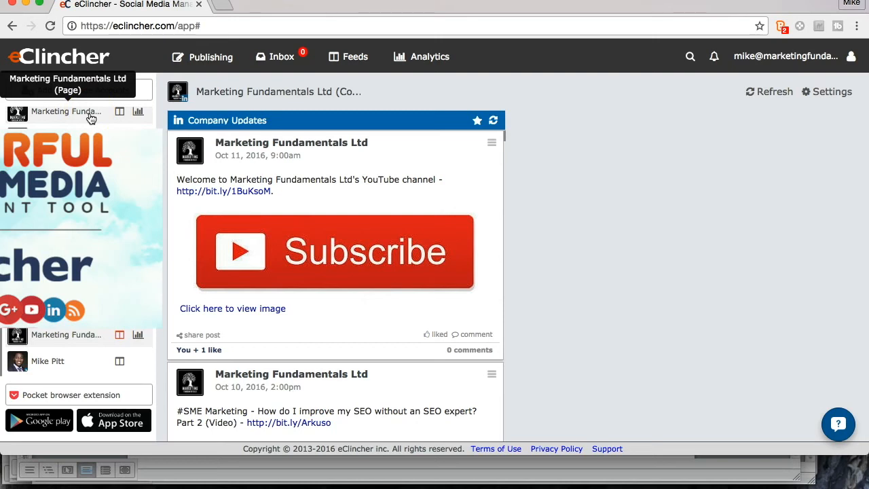
pyautogui.moveTo(138, 114)
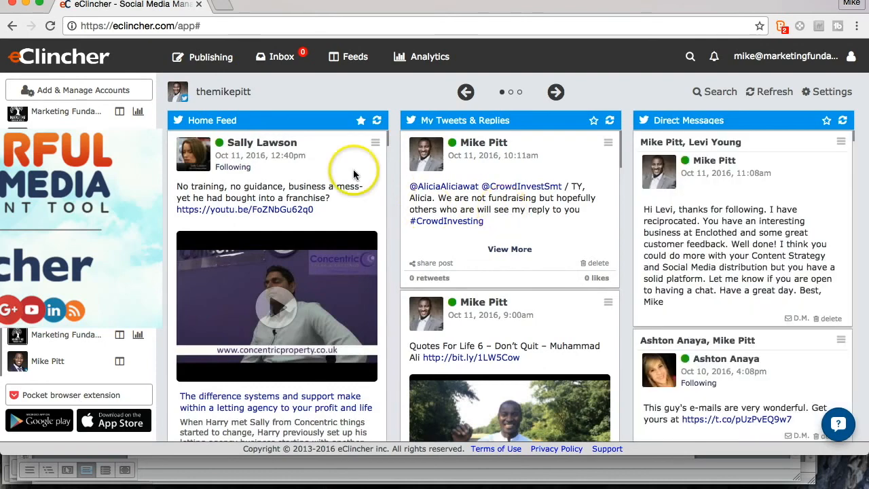
pyautogui.moveTo(621, 155)
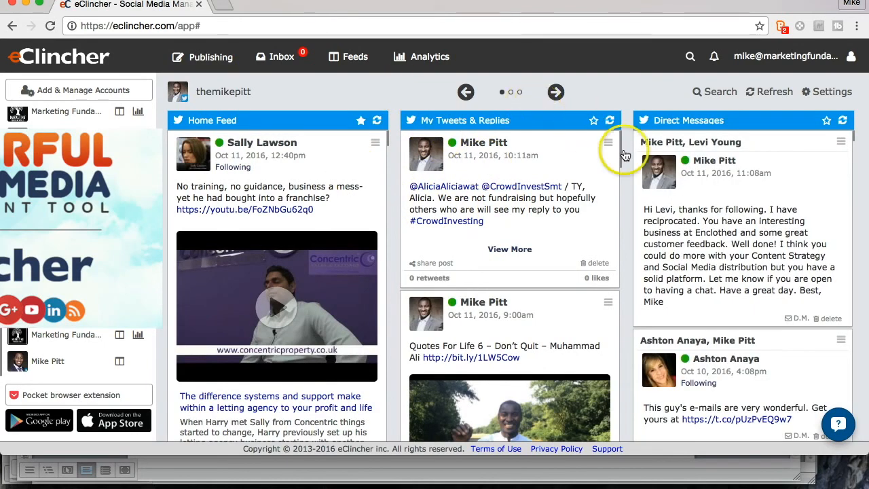